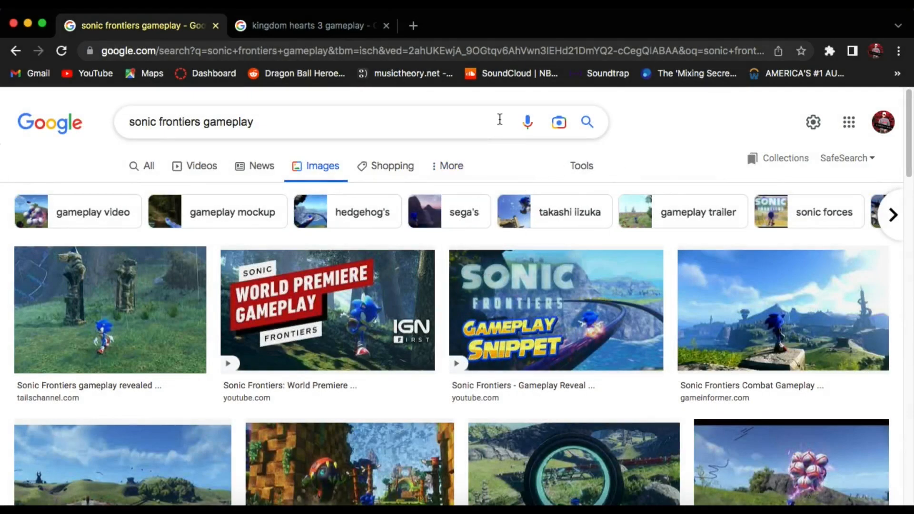
mouse_move(586, 121)
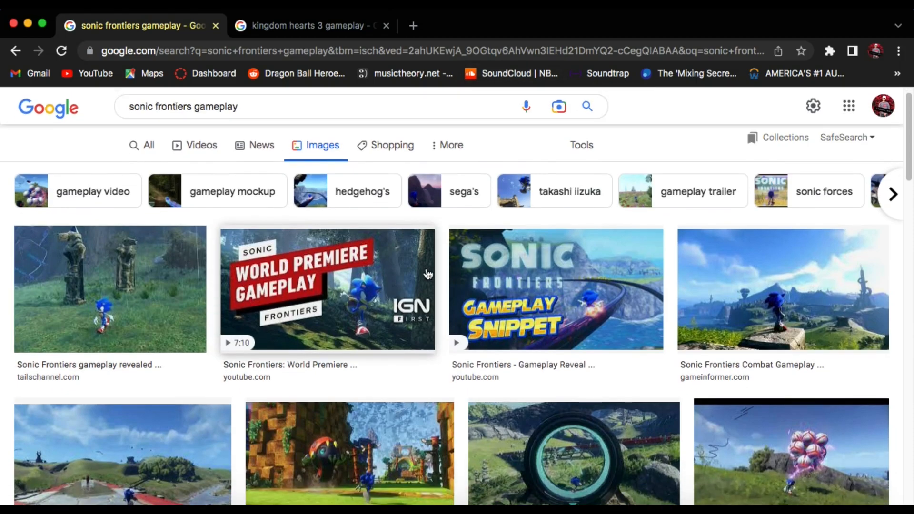
Scroll down the Sonic Frontiers gameplay results and close the Official Website image preview.
scroll(down, 3)
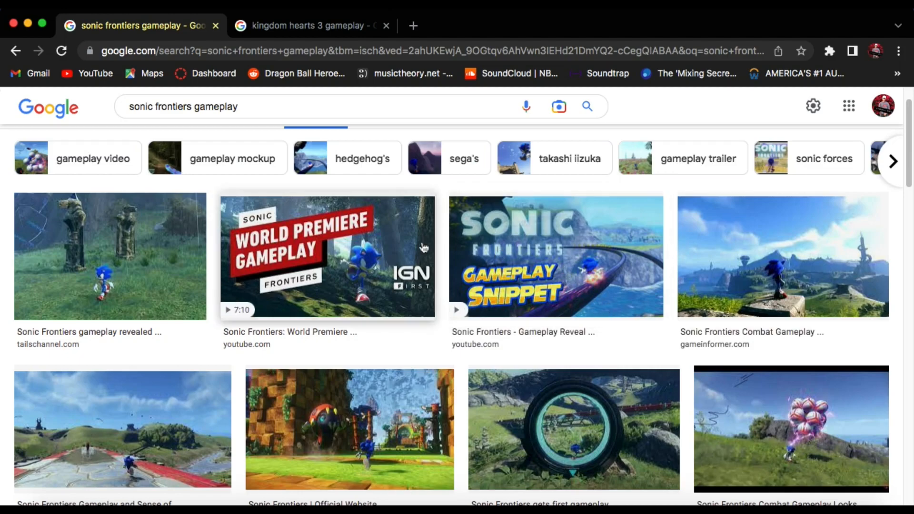
scroll(down, 3)
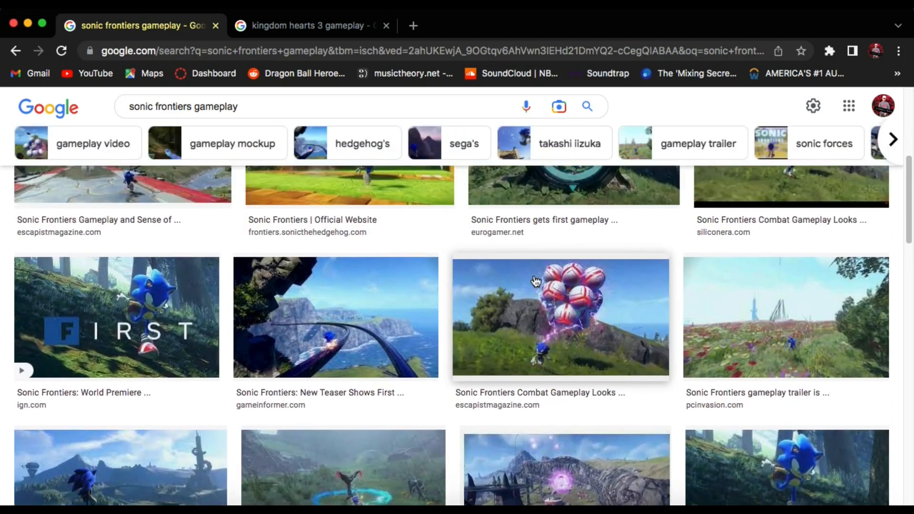
scroll(down, 3)
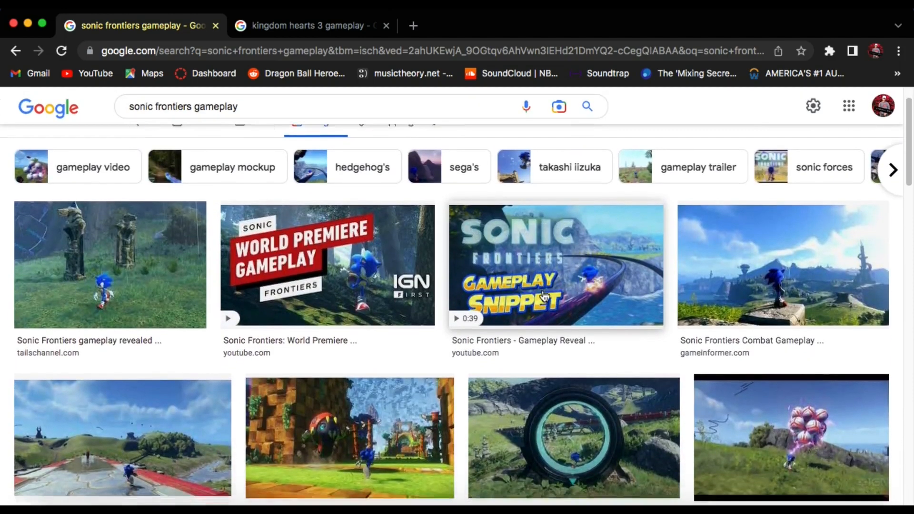
scroll(down, 3)
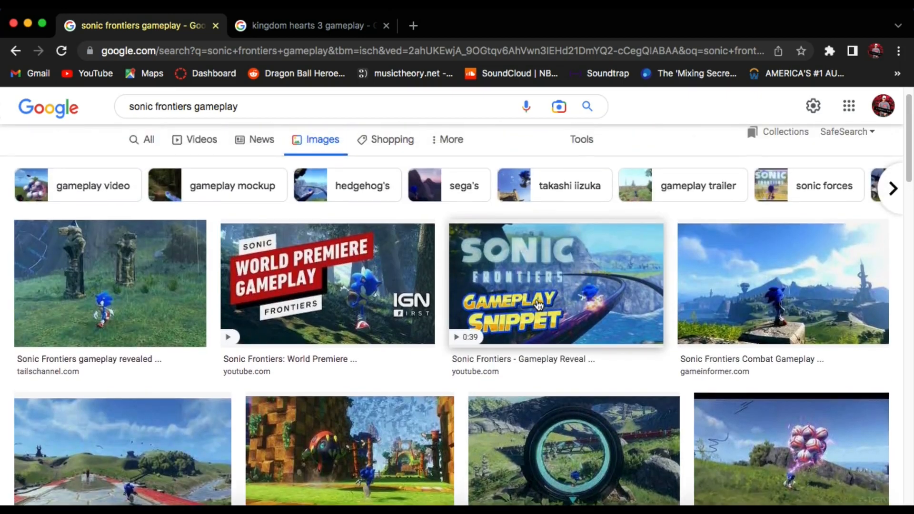
scroll(down, 3)
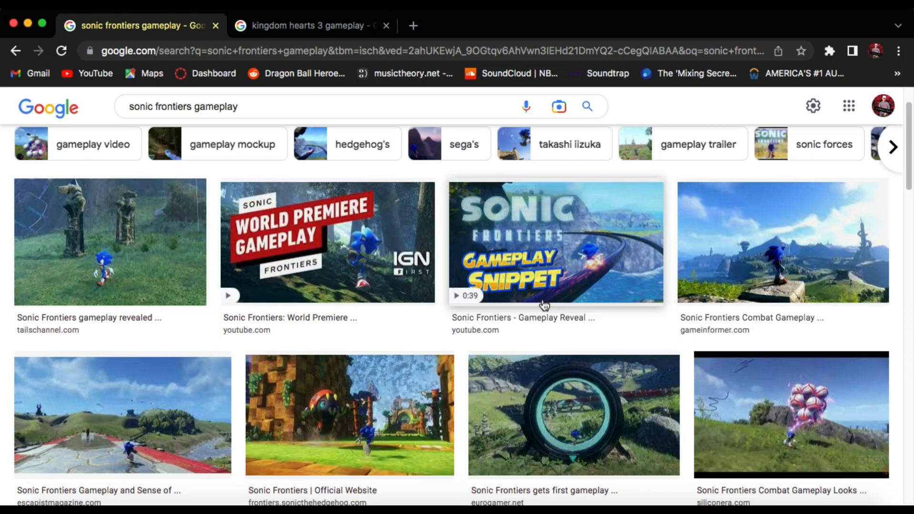
scroll(down, 3)
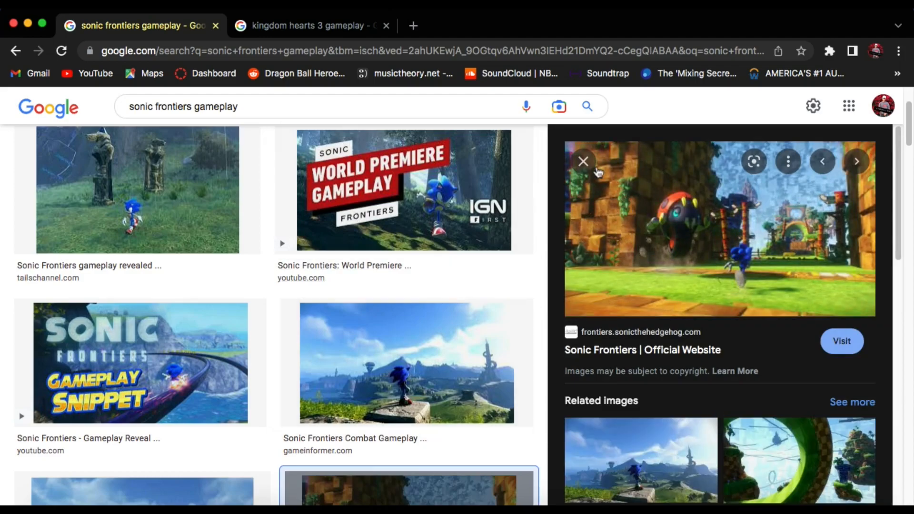
click(584, 162)
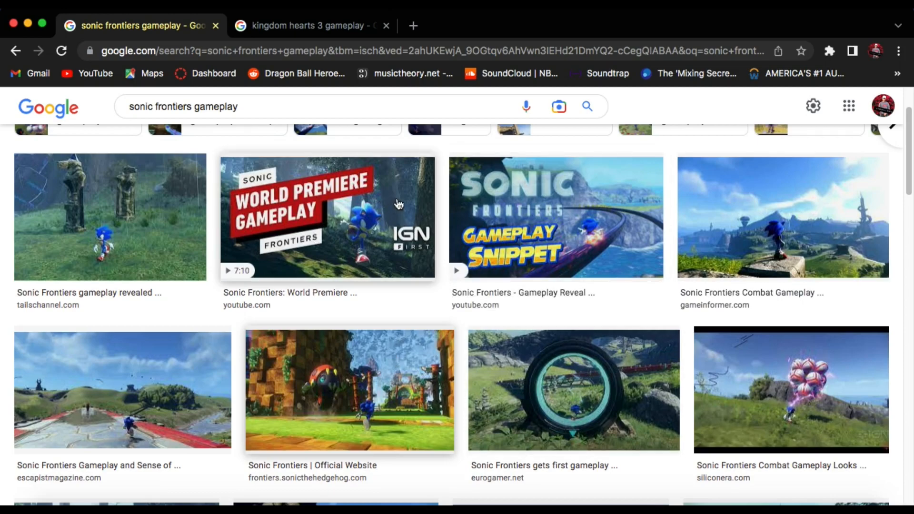
Preview GameSpew's seven-minute Sonic Frontiers gameplay trailer image, then switch to the second tab.
scroll(down, 3)
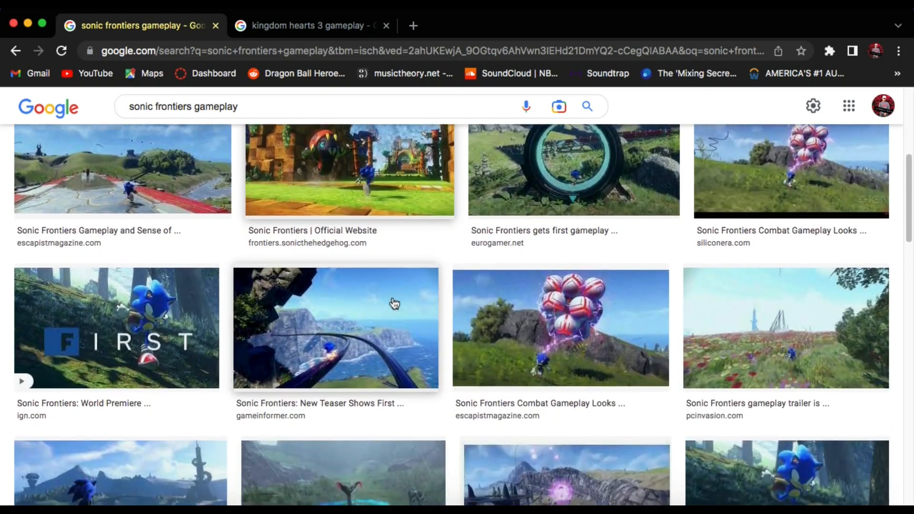
scroll(down, 3)
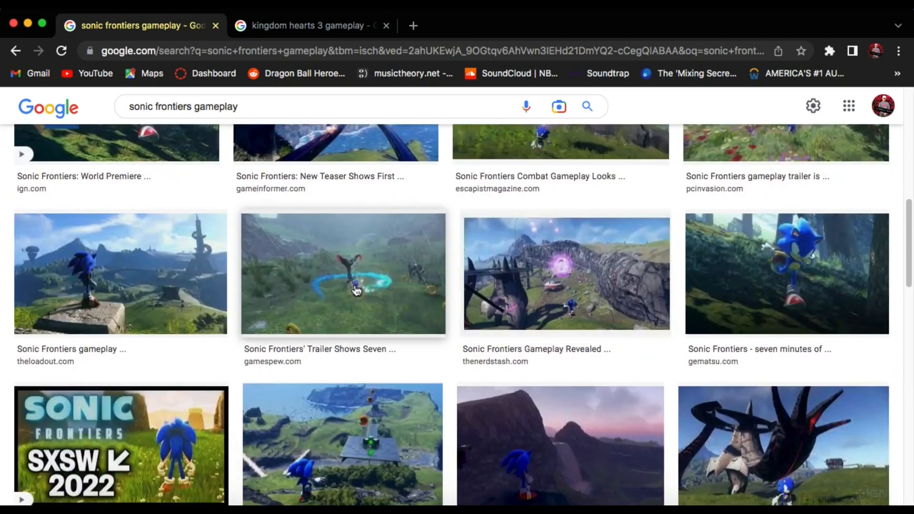
click(342, 273)
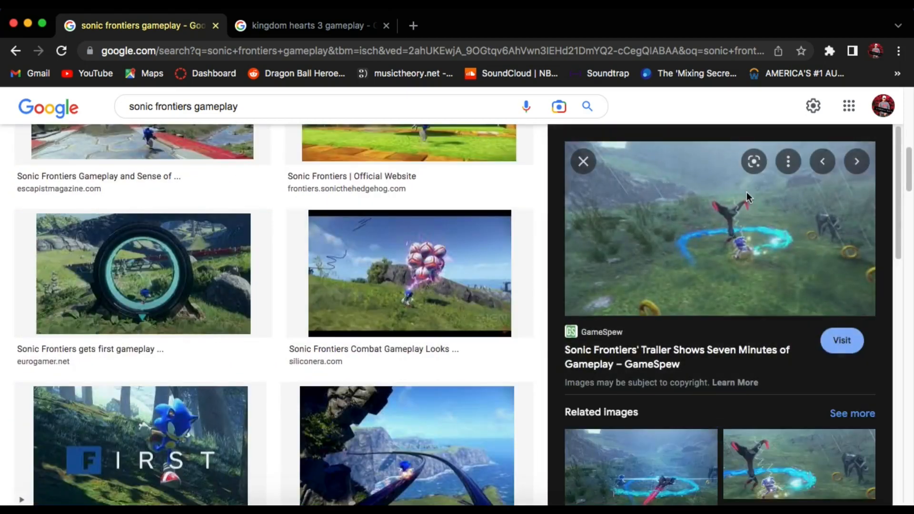
mouse_move(640, 299)
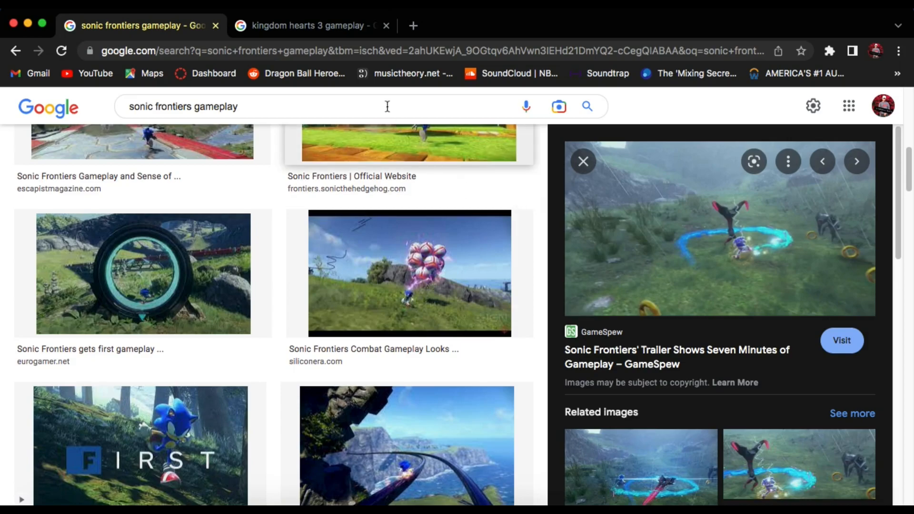
click(308, 25)
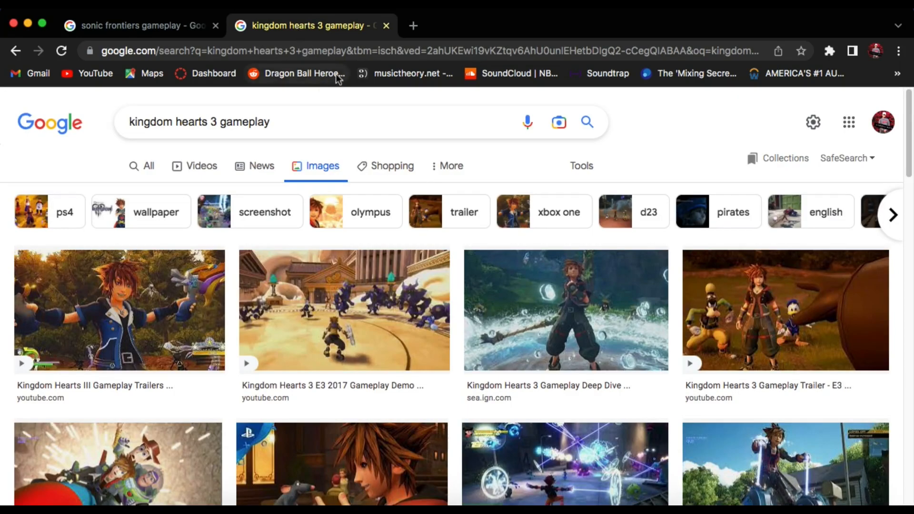
Scroll through the Kingdom Hearts 3 gameplay image results down to the related searches.
scroll(down, 3)
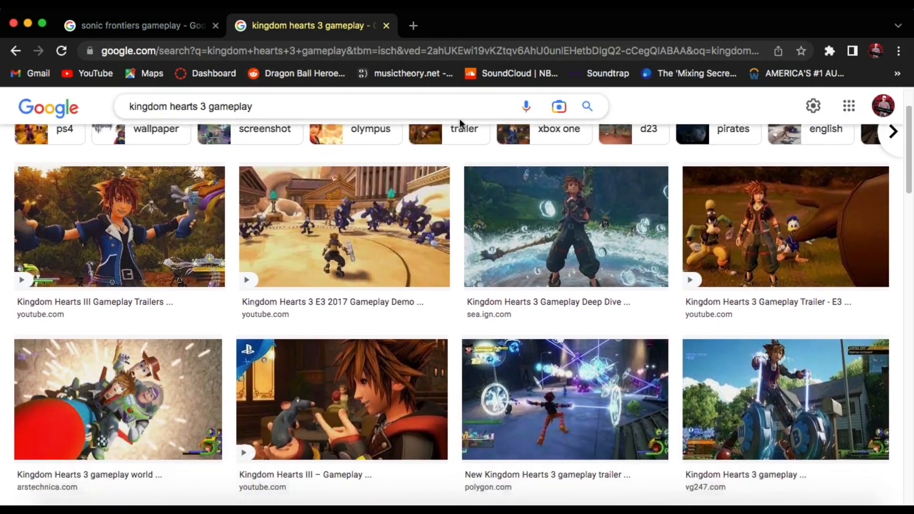
scroll(down, 3)
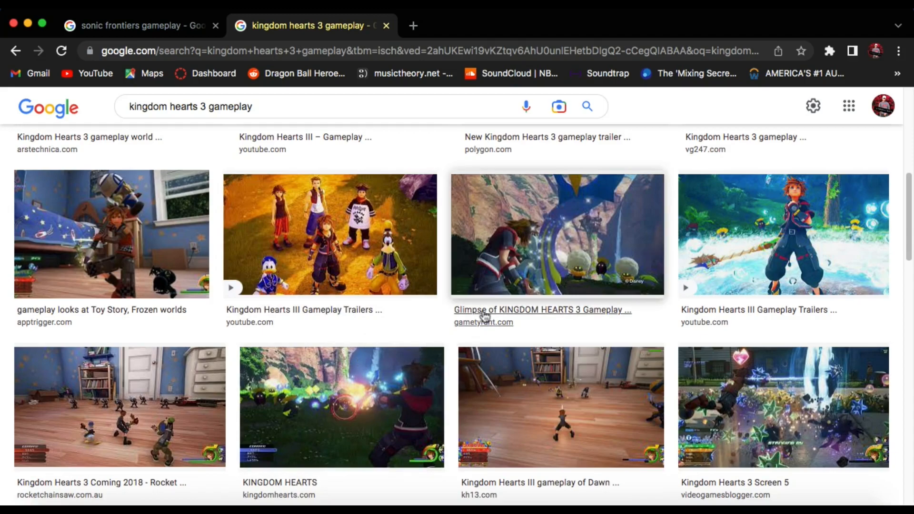
scroll(down, 3)
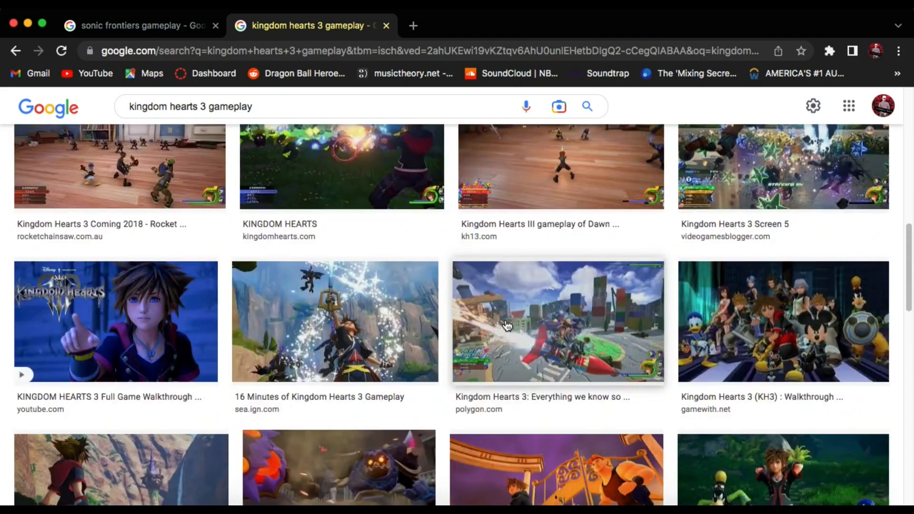
mouse_move(508, 423)
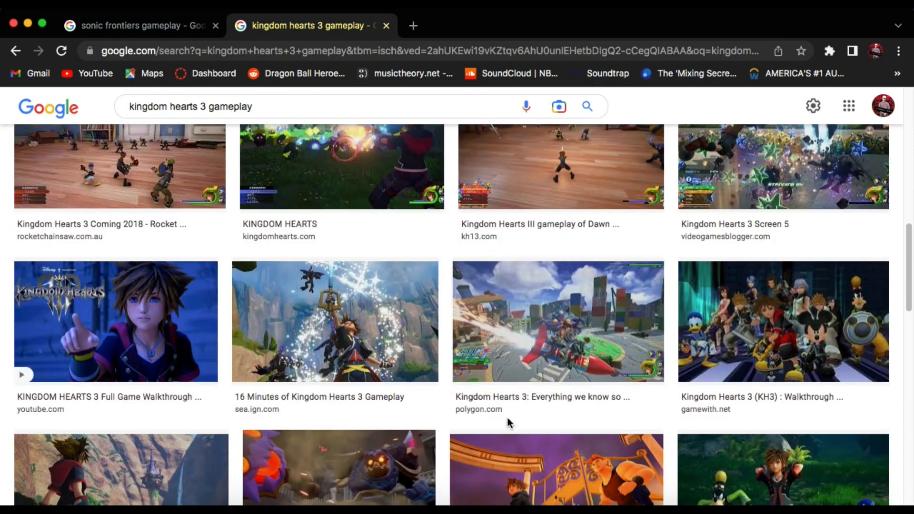
scroll(down, 3)
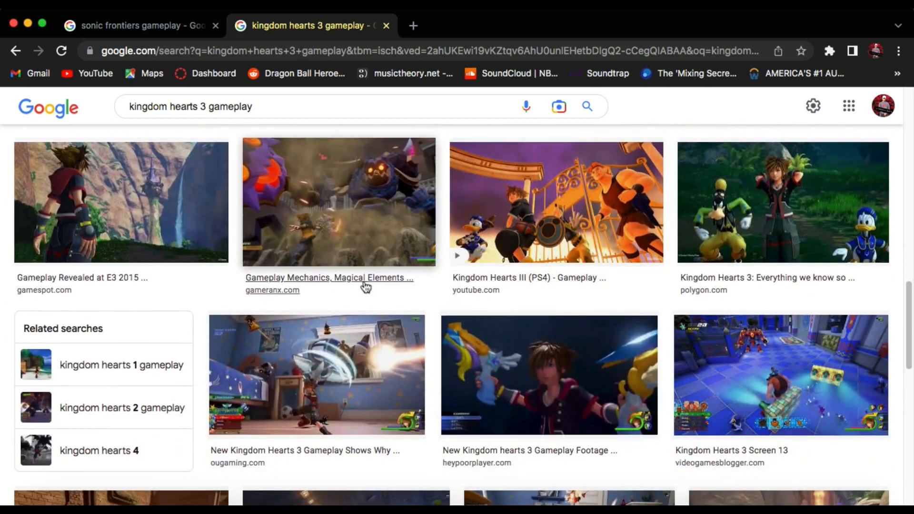
scroll(down, 3)
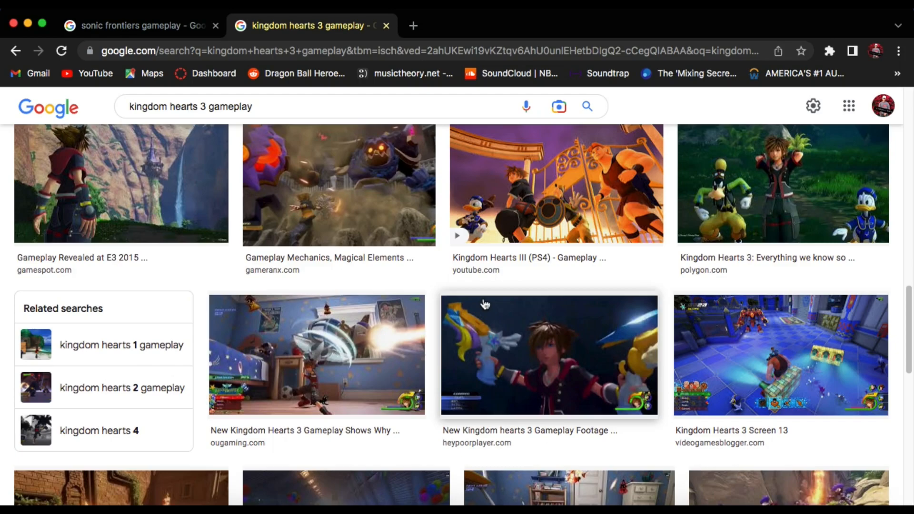
mouse_move(129, 35)
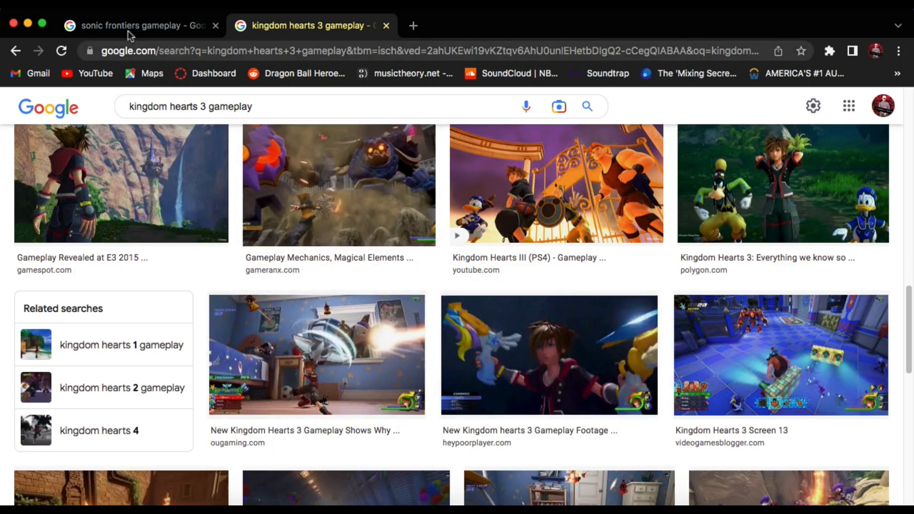
Return to the Sonic Frontiers results tab and scroll the preview's related images.
click(143, 25)
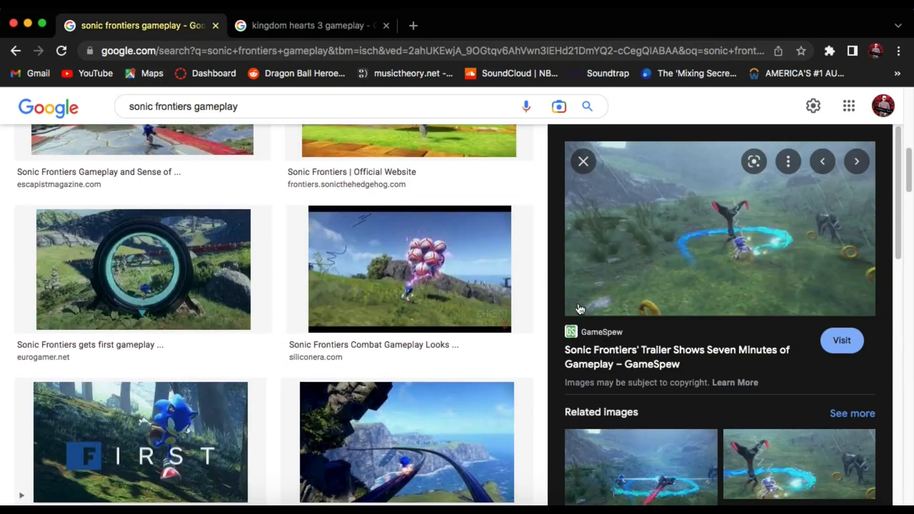
scroll(down, 3)
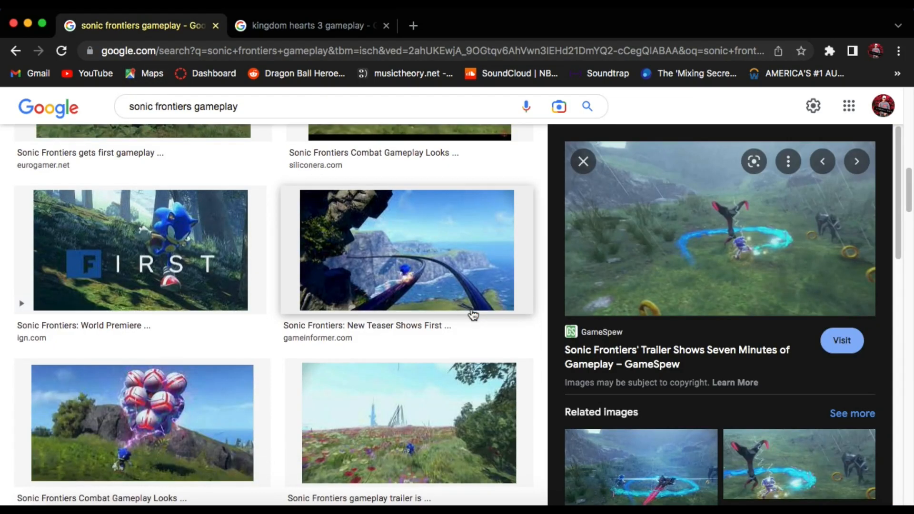
scroll(down, 3)
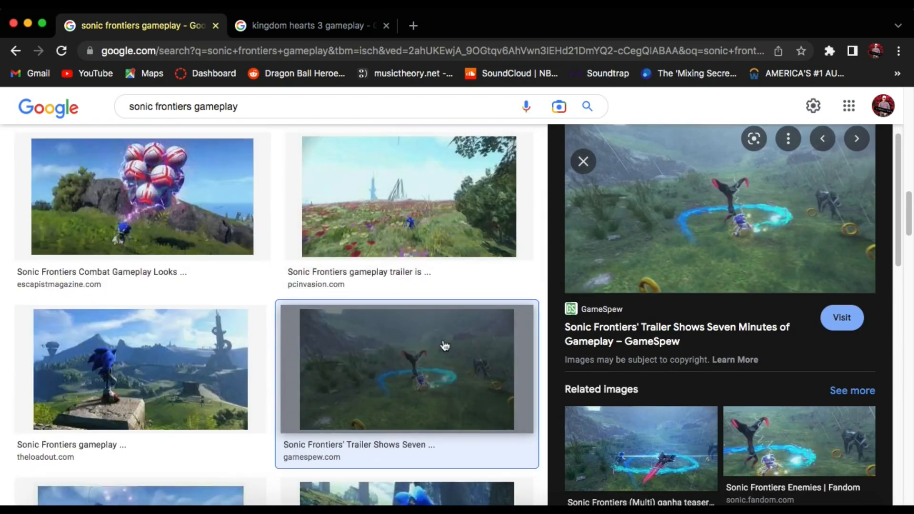
scroll(down, 3)
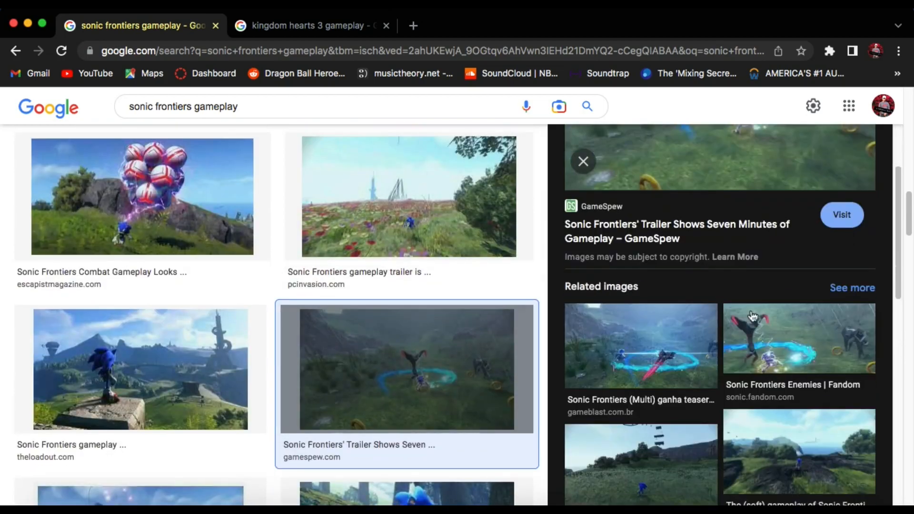
Preview the Sonic Frontiers Enemies image, then Game Informer's combat and boss battles deep dive.
click(798, 338)
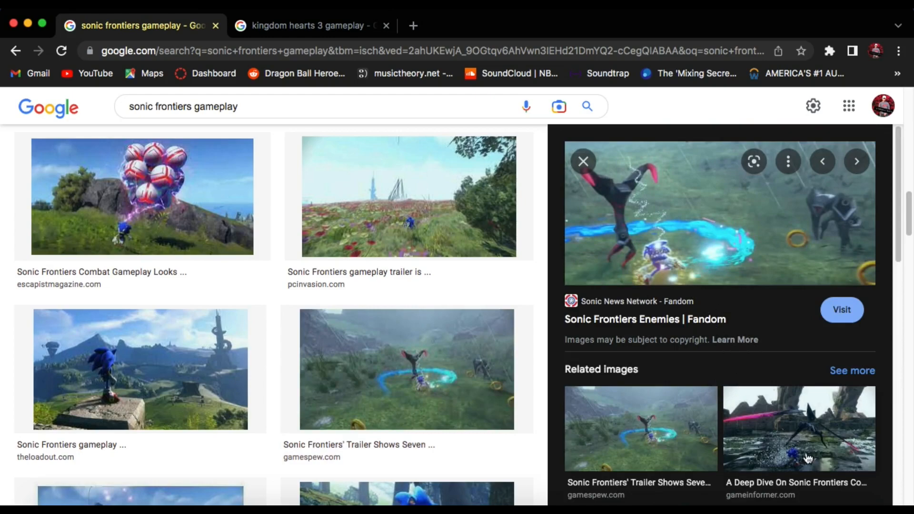
click(797, 428)
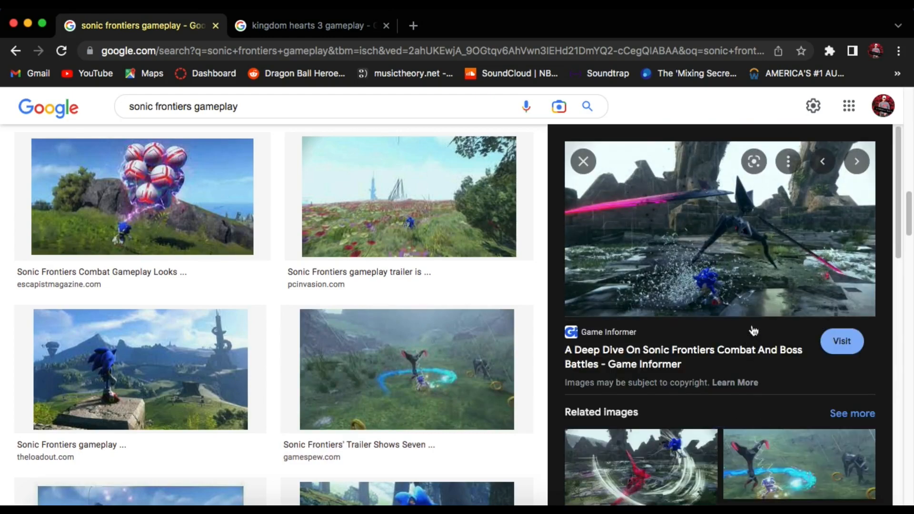
scroll(down, 3)
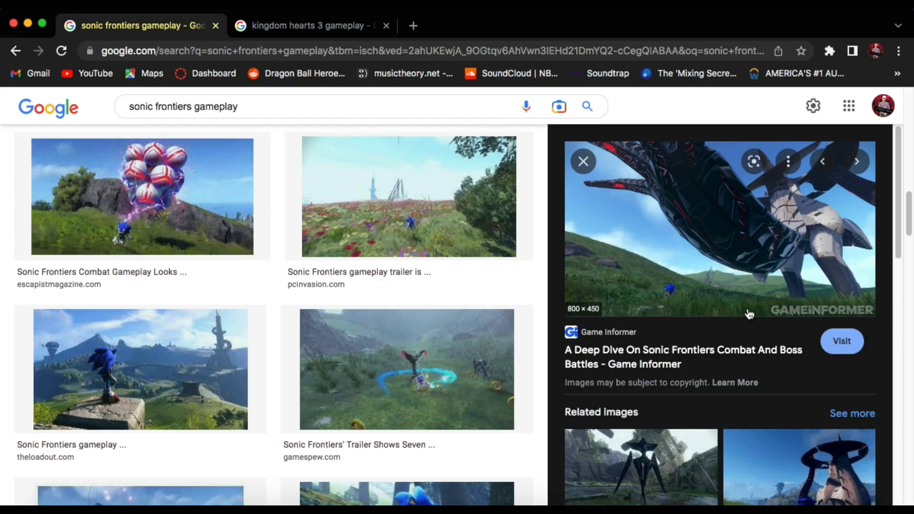
Scroll the Sonic Frontiers results and preview GoNintendo's Sonic Frontiers story details image.
scroll(down, 3)
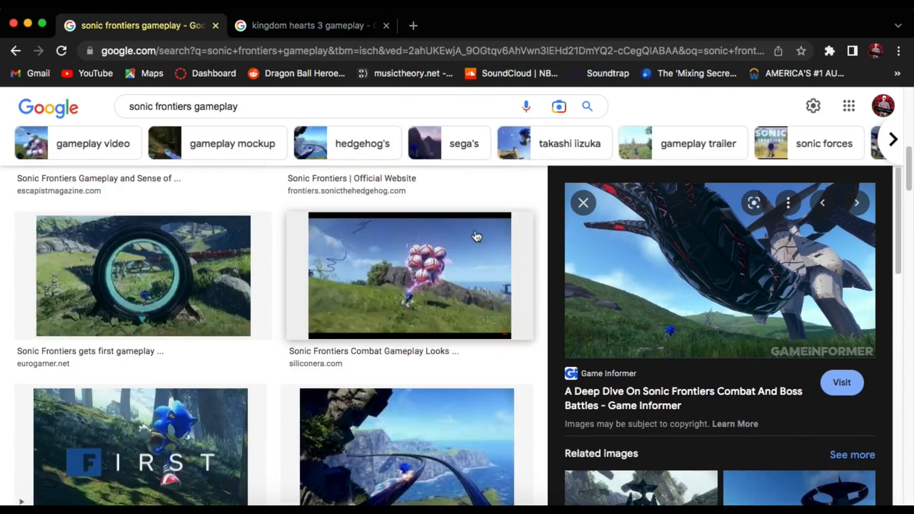
scroll(down, 3)
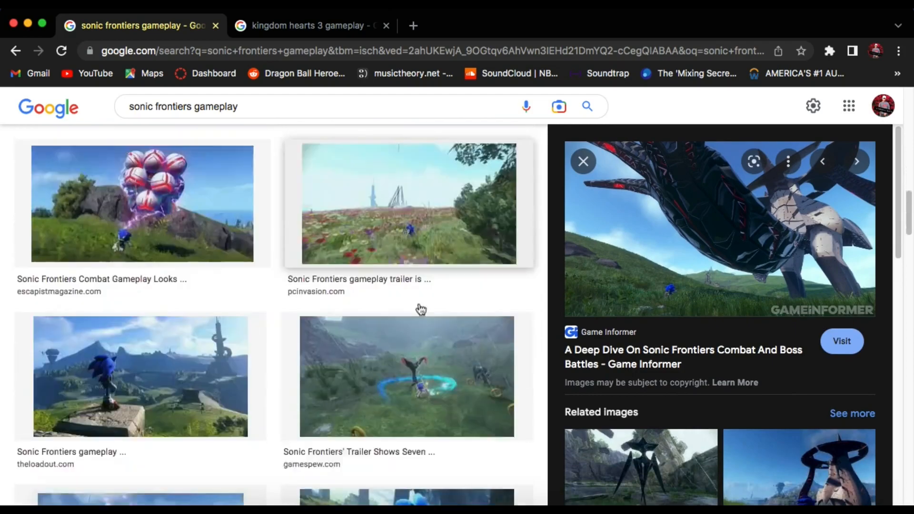
scroll(down, 3)
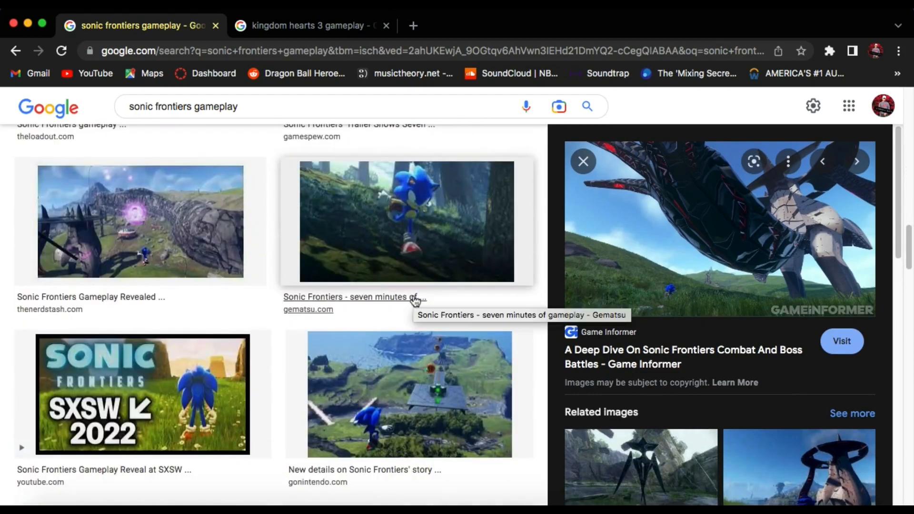
scroll(down, 3)
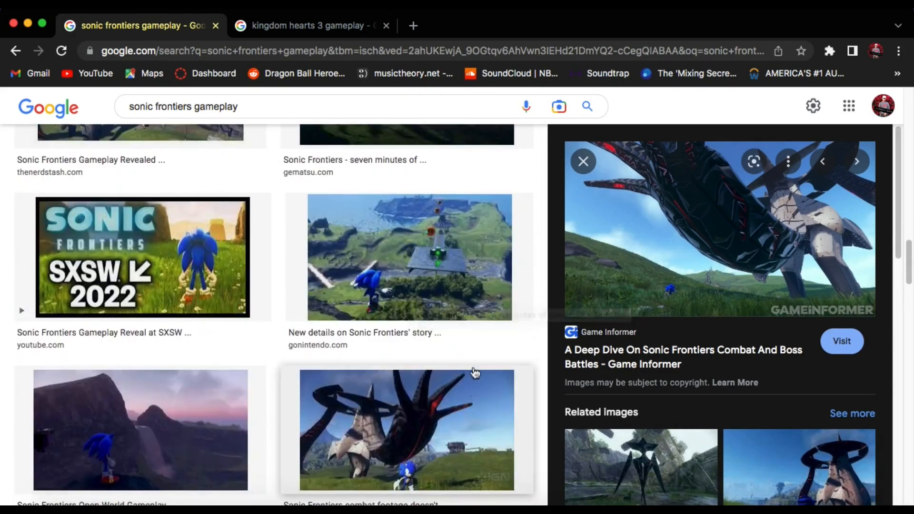
click(409, 256)
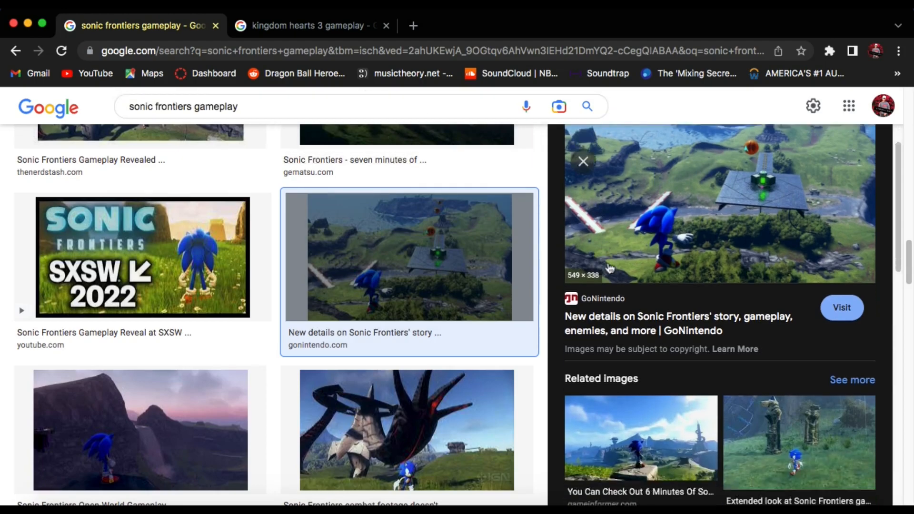
Scroll further and preview the Sonic Frontiers gameplay reveal video tweet image.
scroll(down, 3)
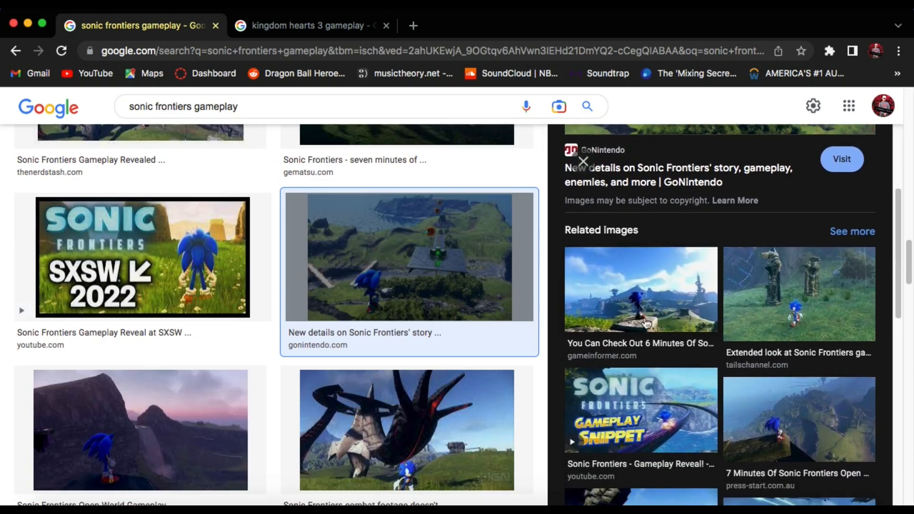
scroll(down, 3)
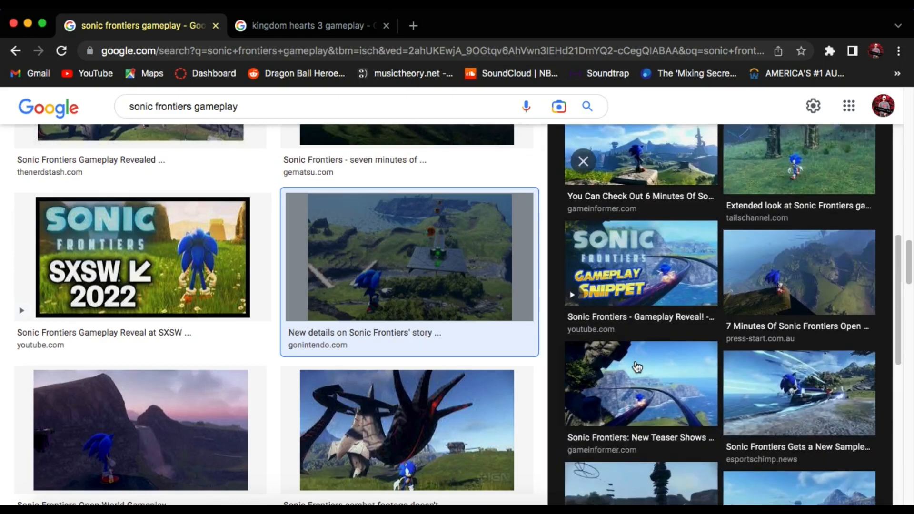
mouse_move(643, 395)
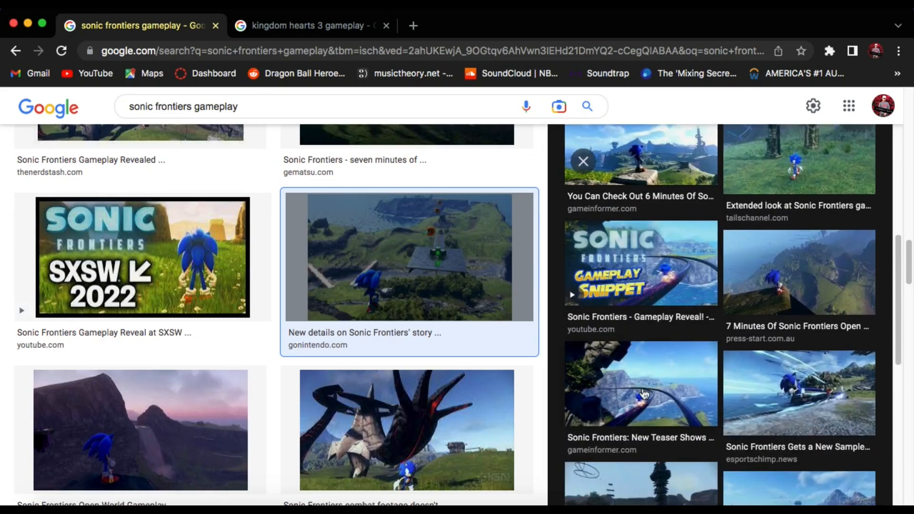
mouse_move(734, 425)
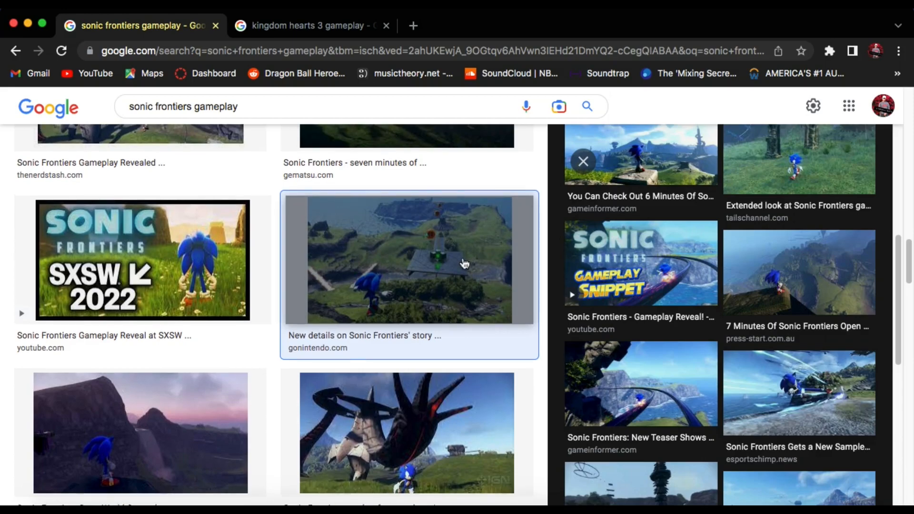
scroll(down, 3)
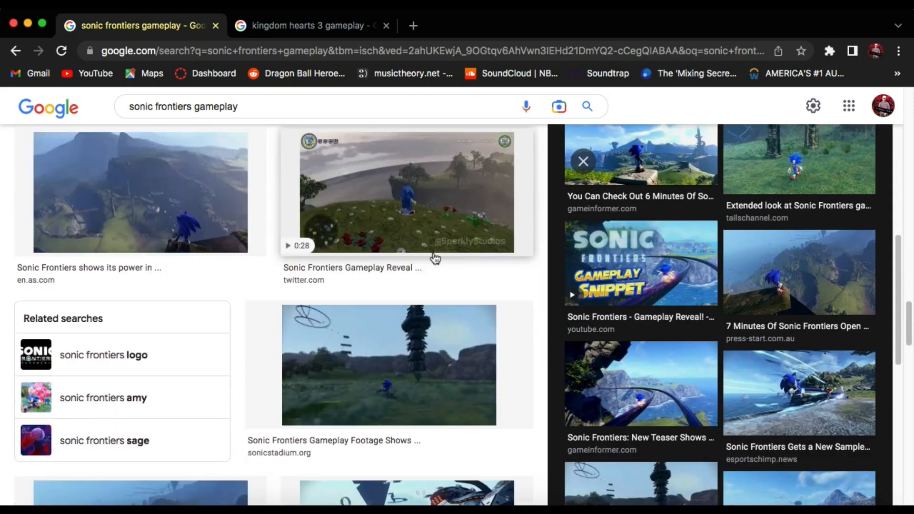
click(406, 192)
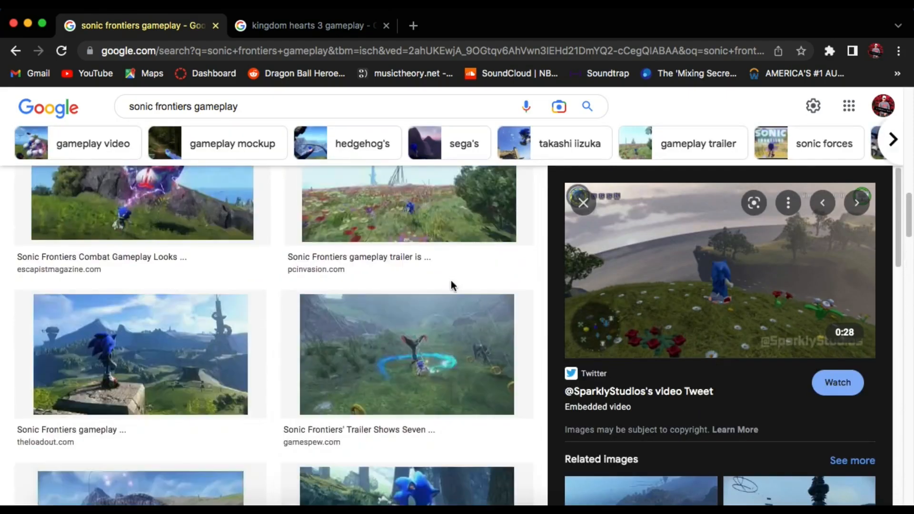
Preview the Tails' Channel gameplay result, then App Trigger's all-new gameplay experience image.
scroll(down, 3)
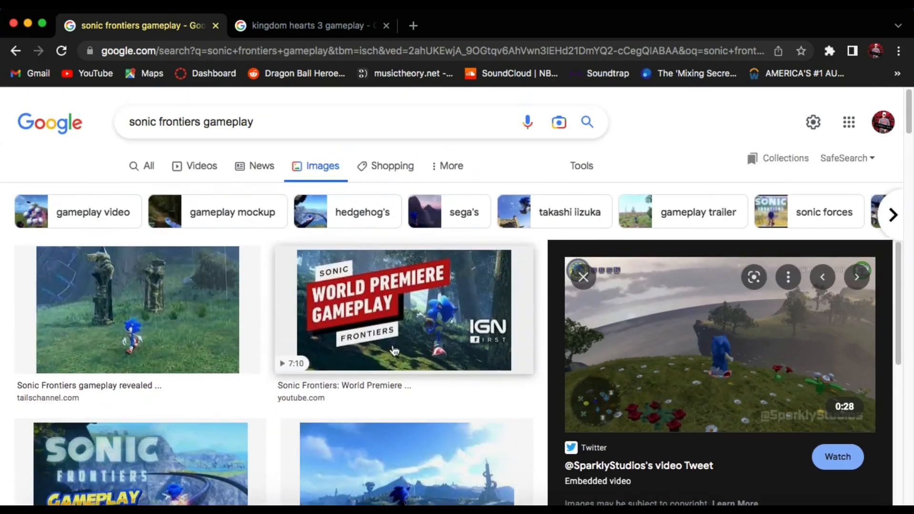
click(138, 310)
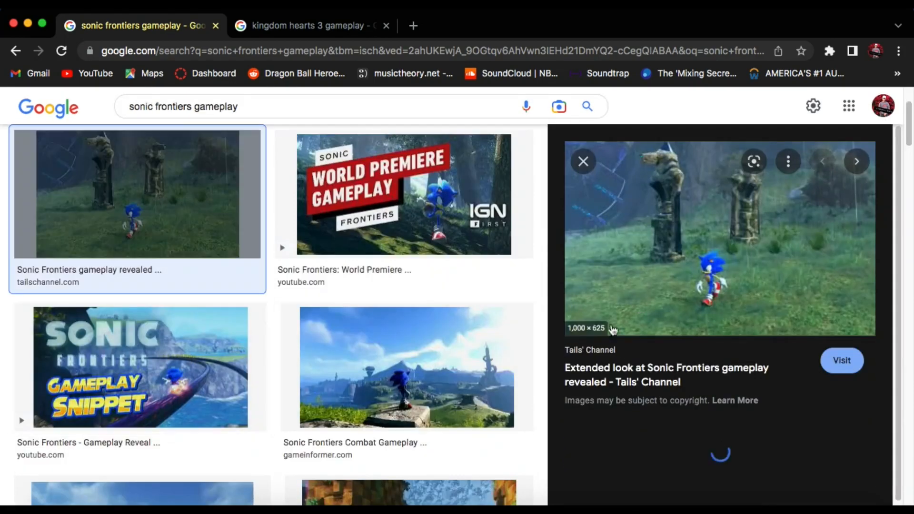
scroll(down, 3)
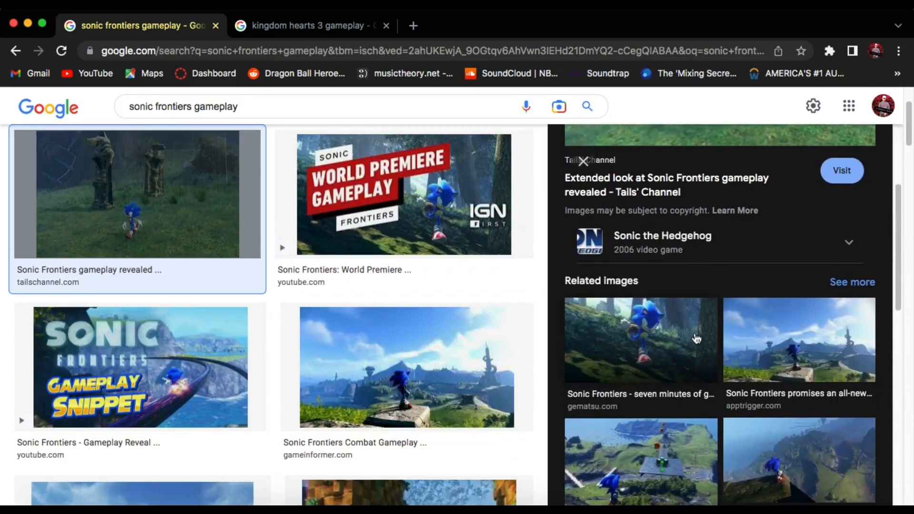
click(798, 340)
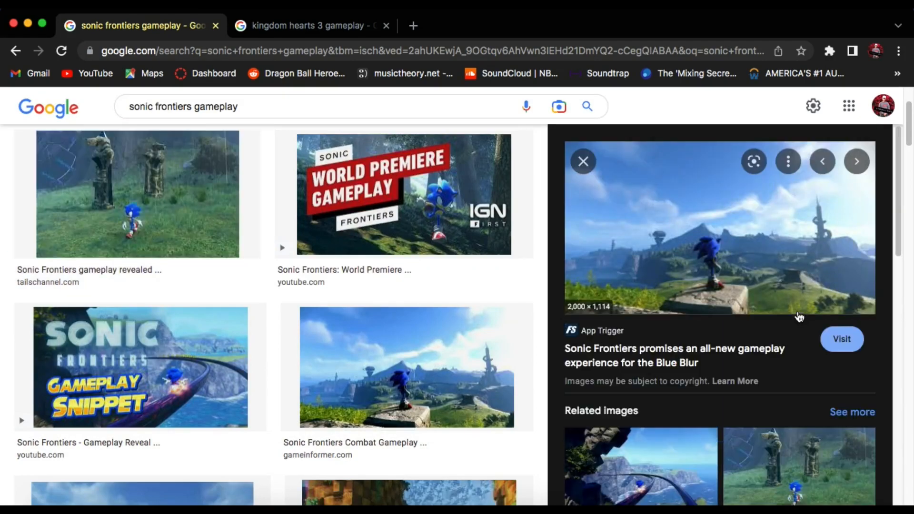
mouse_move(635, 210)
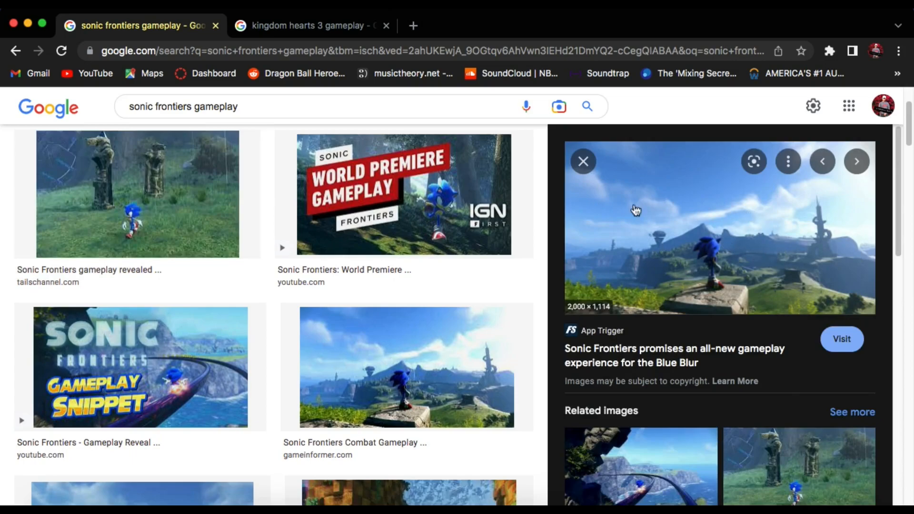
mouse_move(766, 222)
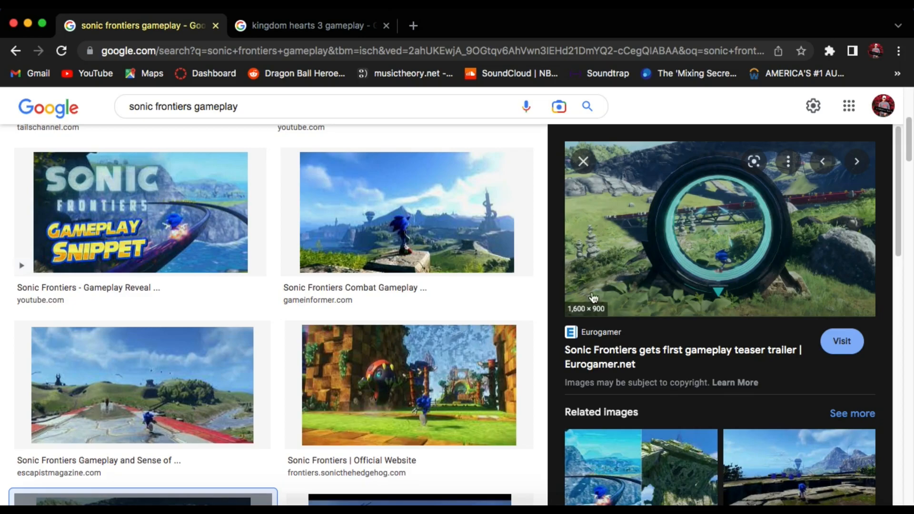
Preview Escapist Magazine's Sonic Frontiers gameplay and sense-of-speed image and browse its related images.
scroll(down, 3)
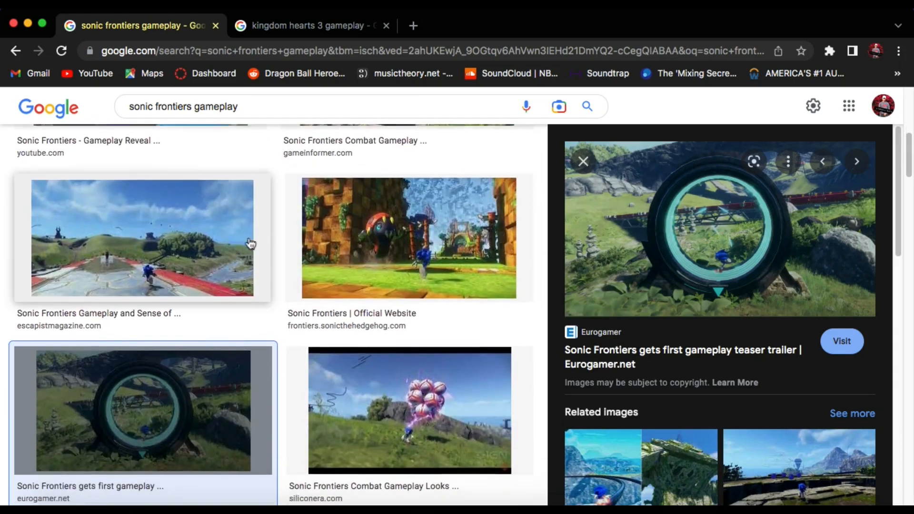
click(142, 238)
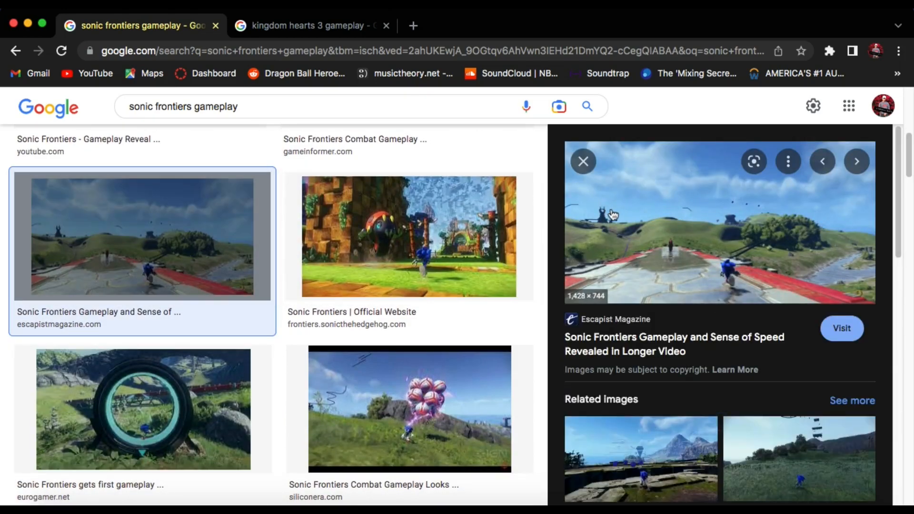
scroll(down, 3)
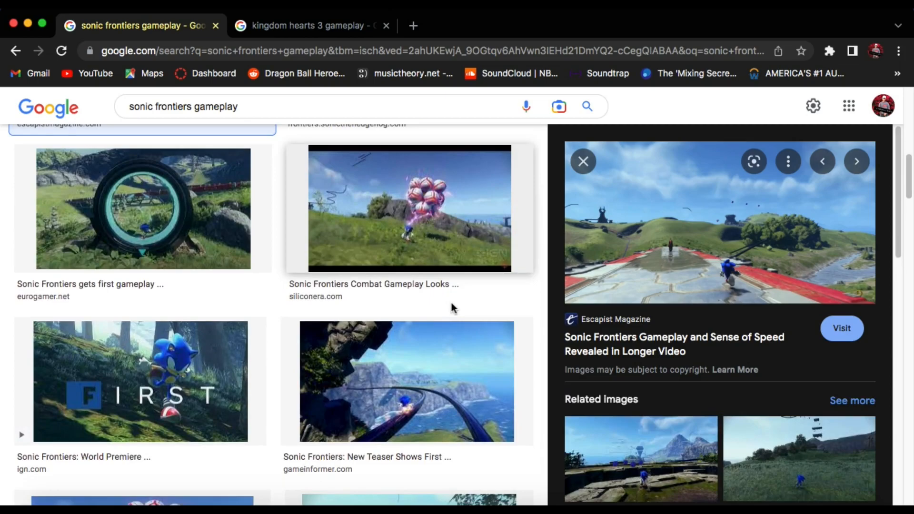
scroll(down, 3)
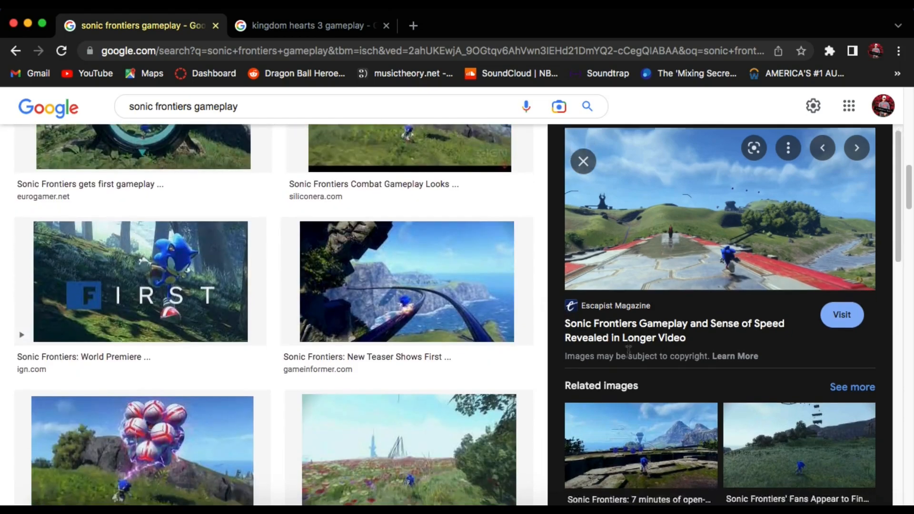
click(856, 162)
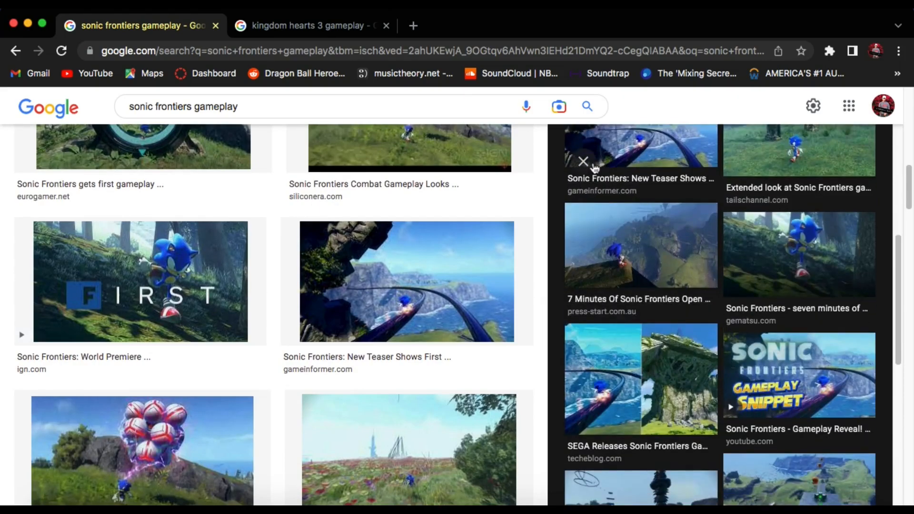
Scroll the Sonic Frontiers results and preview Archyde's 'Sonic Frontiers: The gameplay premiere' image.
scroll(down, 3)
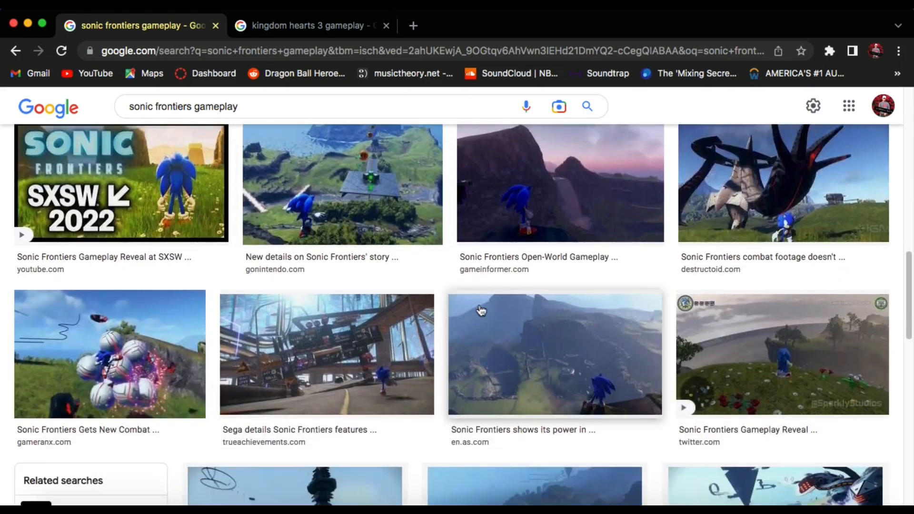
scroll(down, 3)
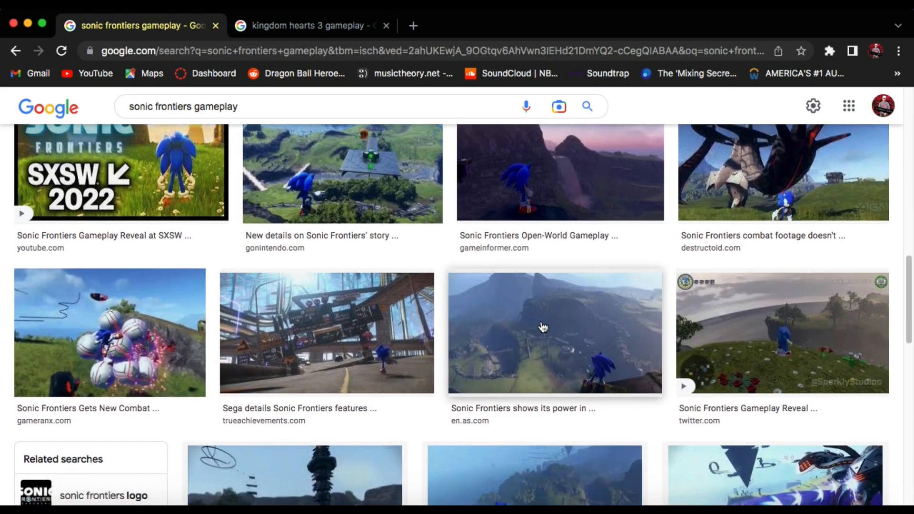
scroll(down, 3)
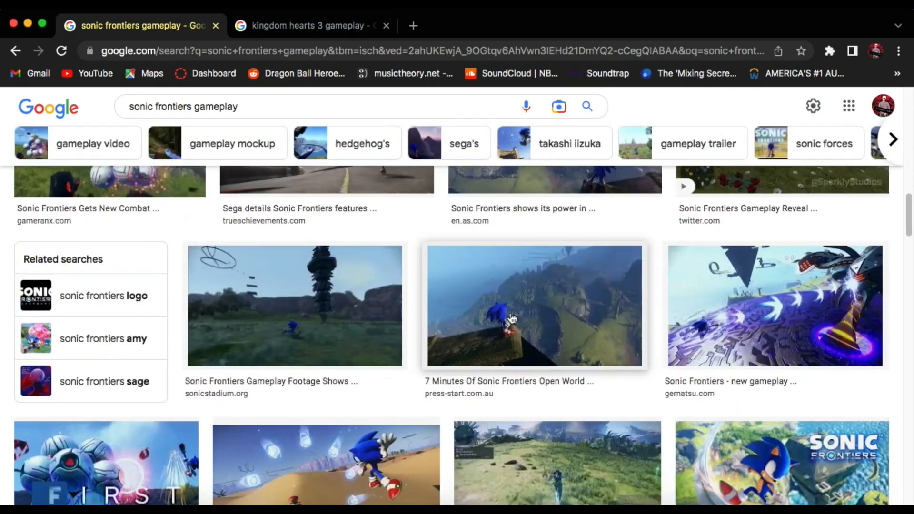
scroll(down, 3)
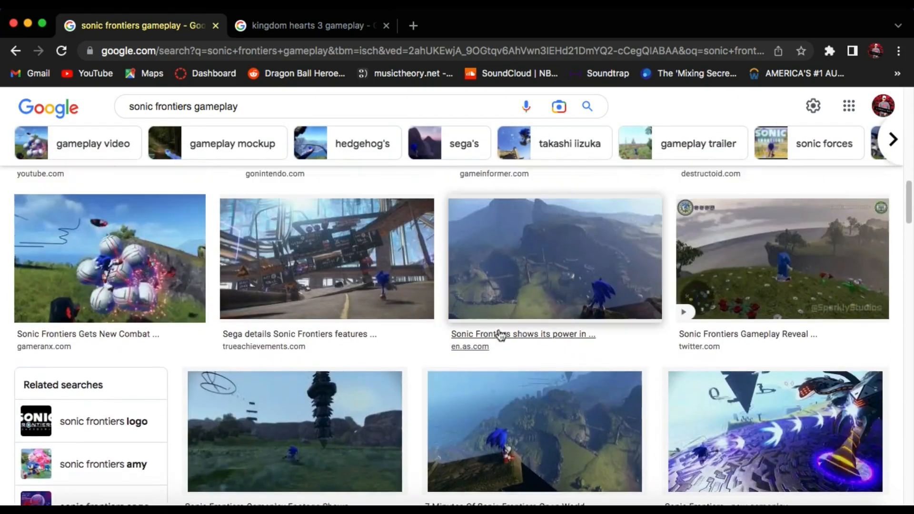
scroll(down, 3)
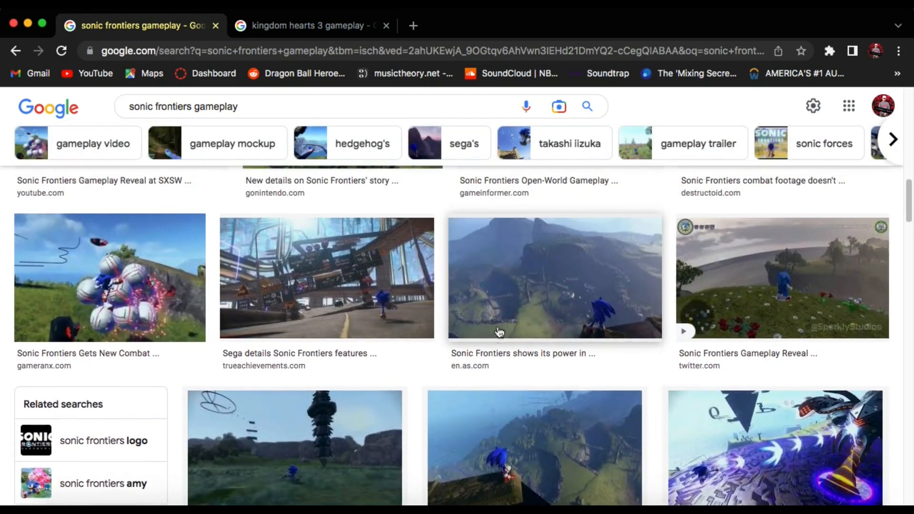
scroll(down, 3)
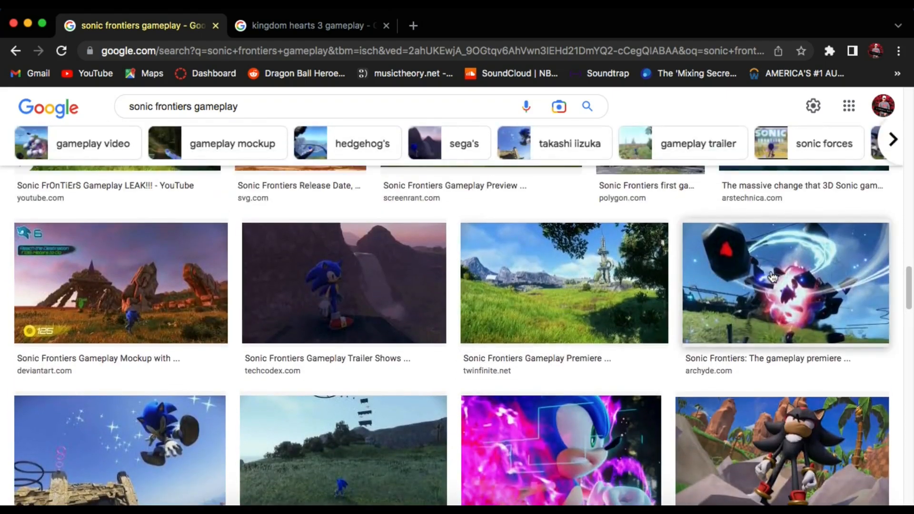
click(783, 282)
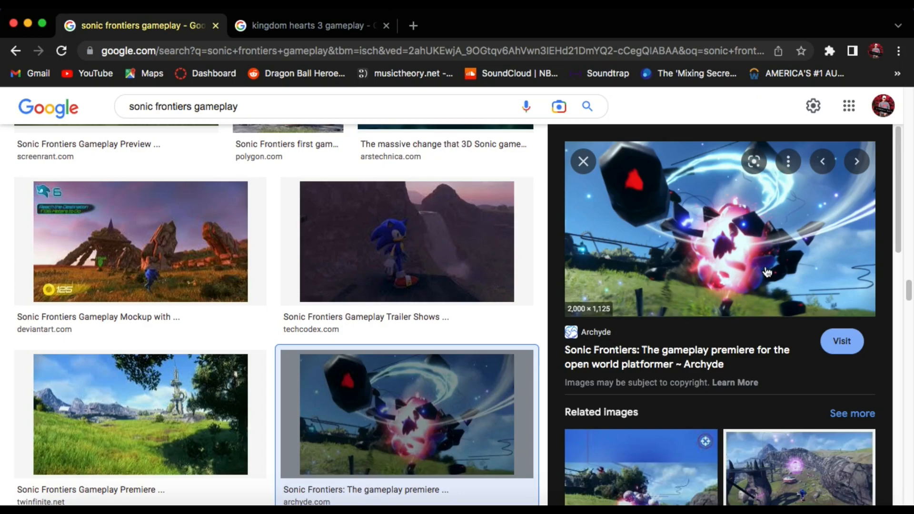
scroll(down, 3)
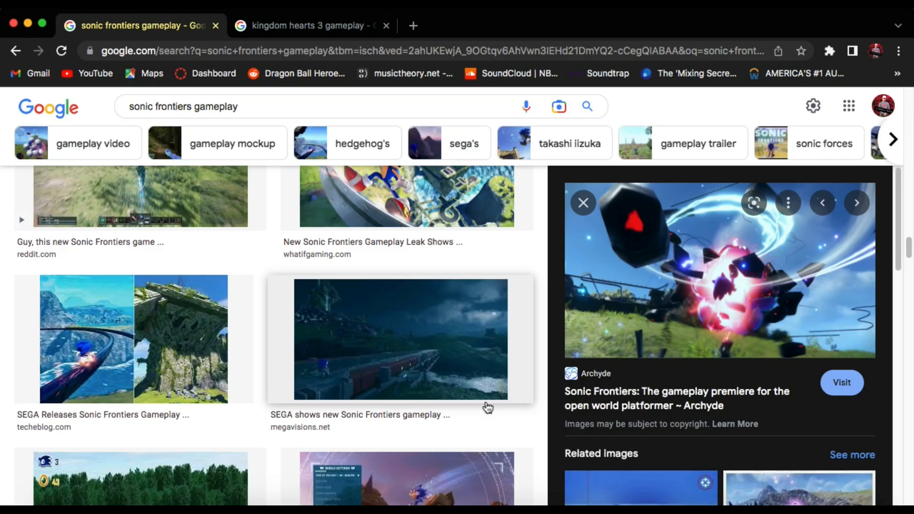
mouse_move(577, 222)
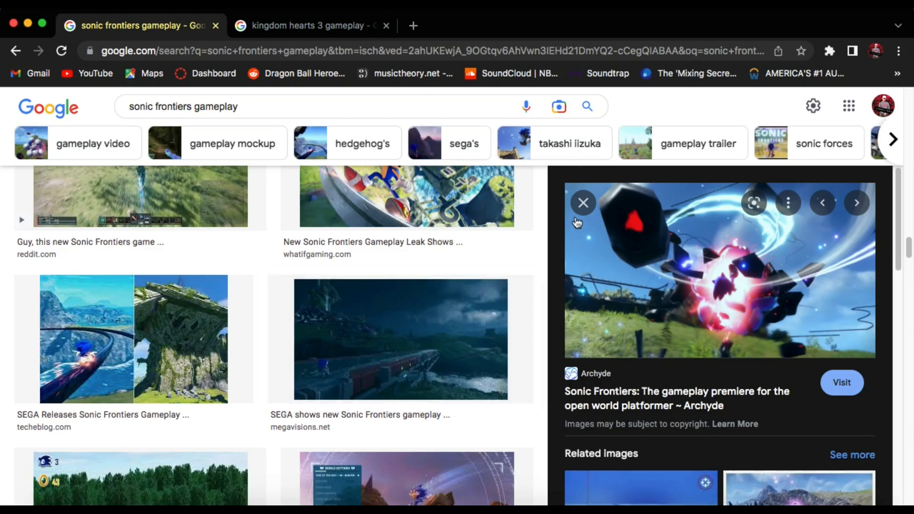
Switch to the Kingdom Hearts 3 gameplay tab and scroll its image results.
click(308, 25)
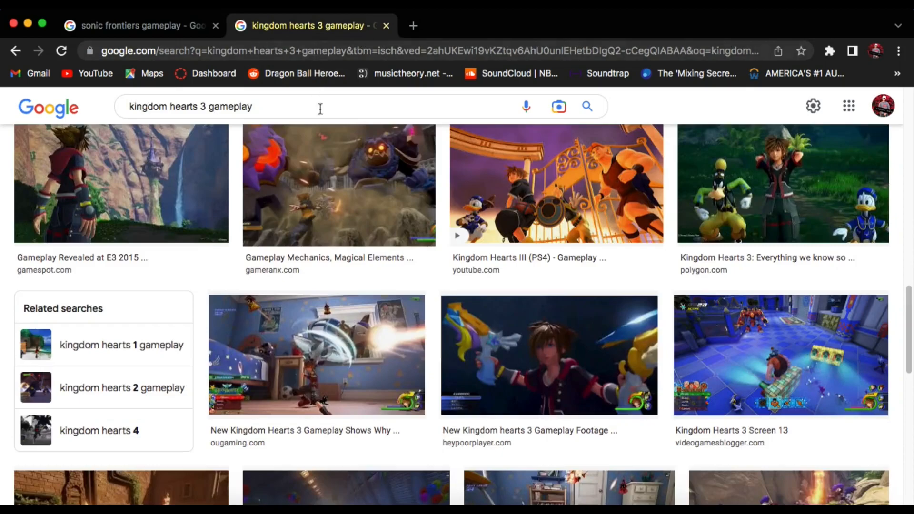
scroll(down, 3)
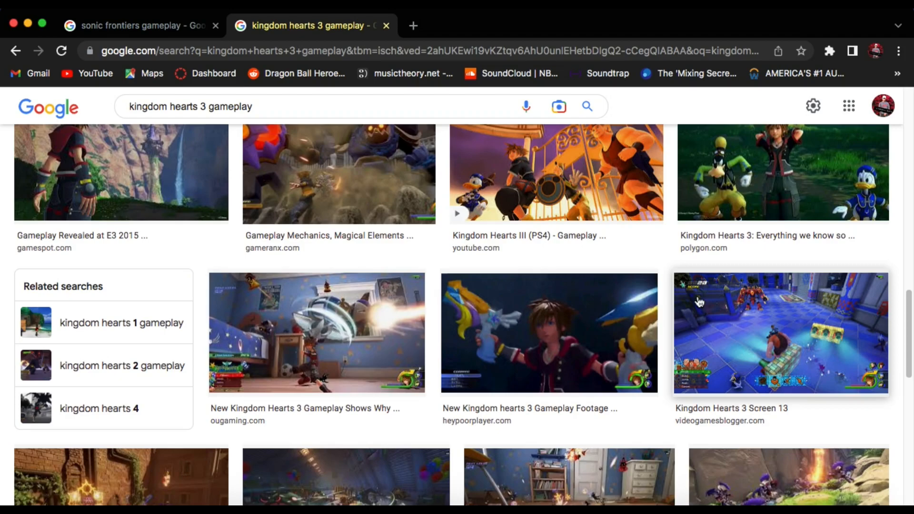
mouse_move(711, 332)
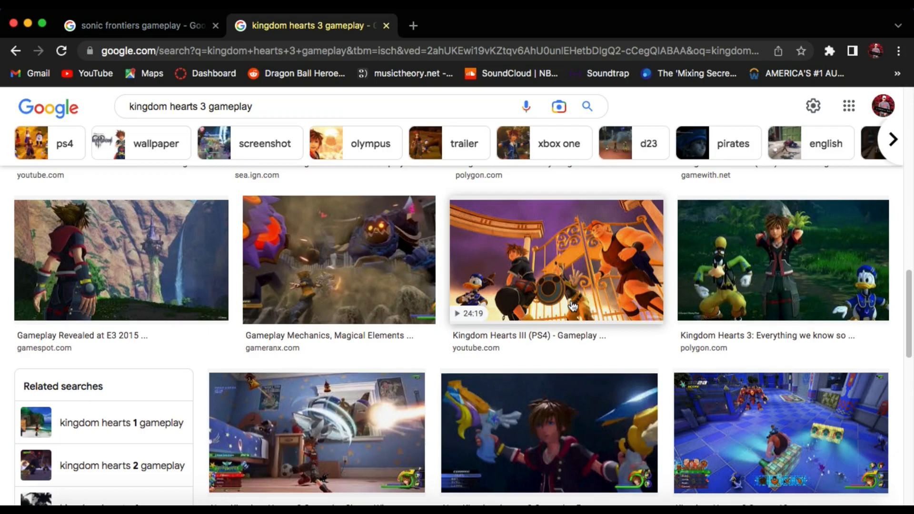
mouse_move(590, 261)
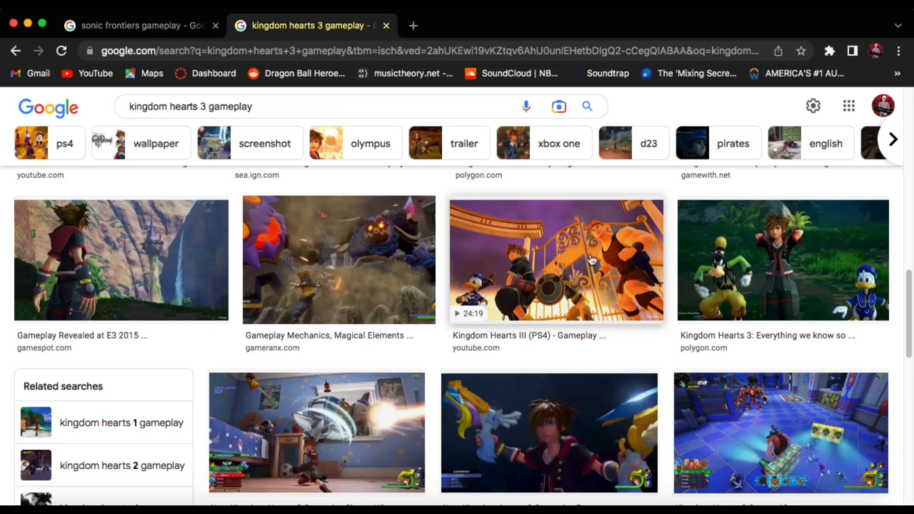
scroll(down, 3)
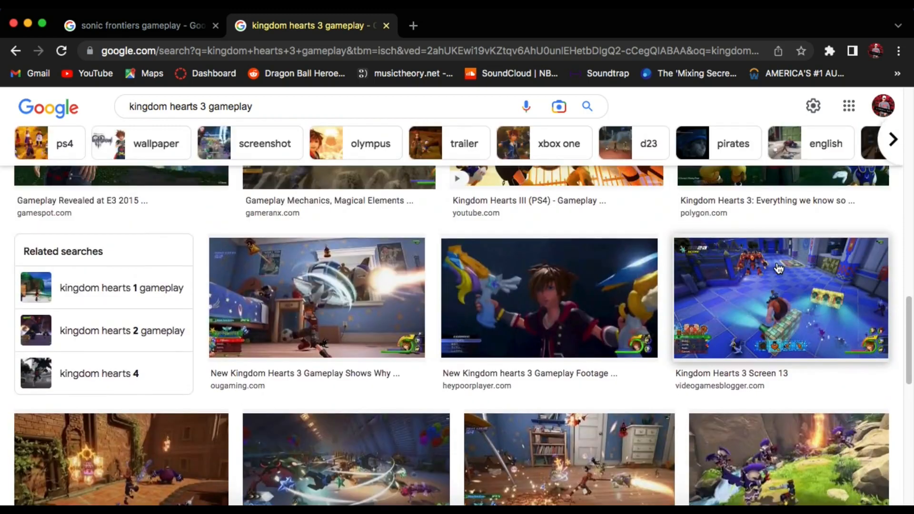
Preview Video Games Blogger's Kingdom Hearts 3 Screen 13 image and browse its related images.
click(779, 297)
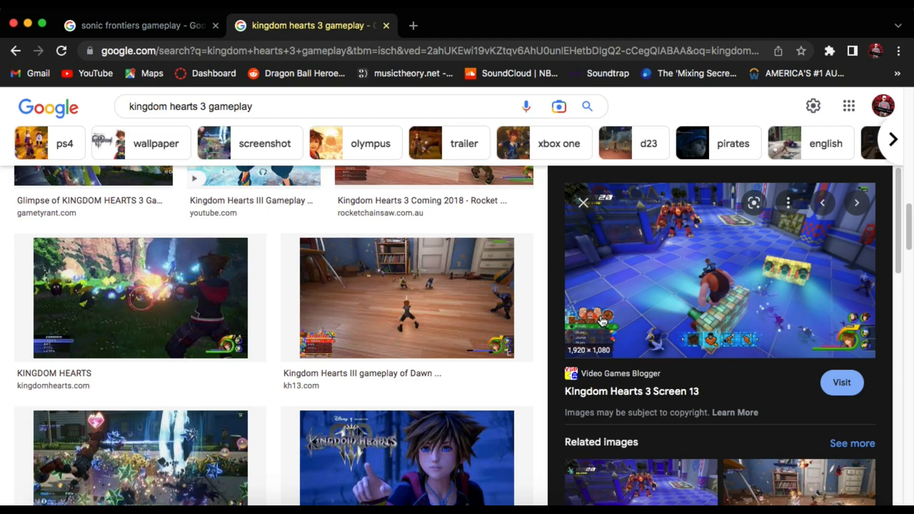
scroll(down, 3)
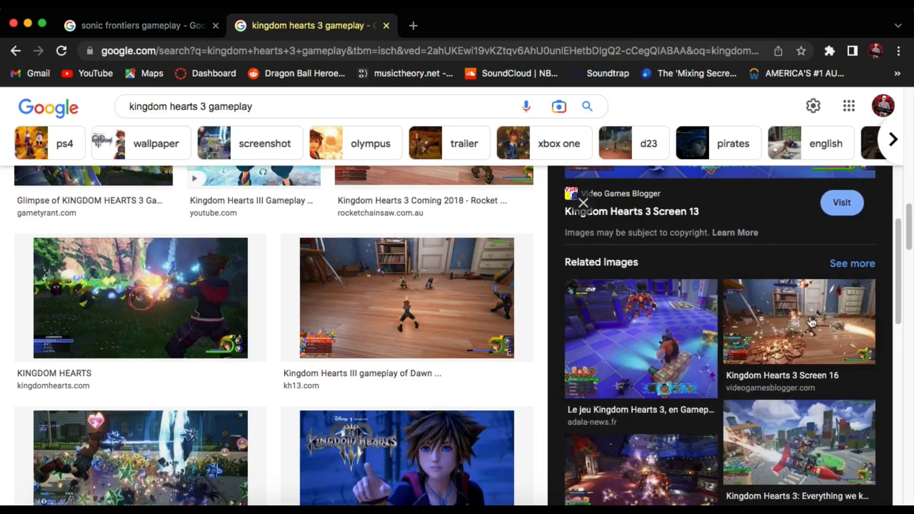
scroll(down, 3)
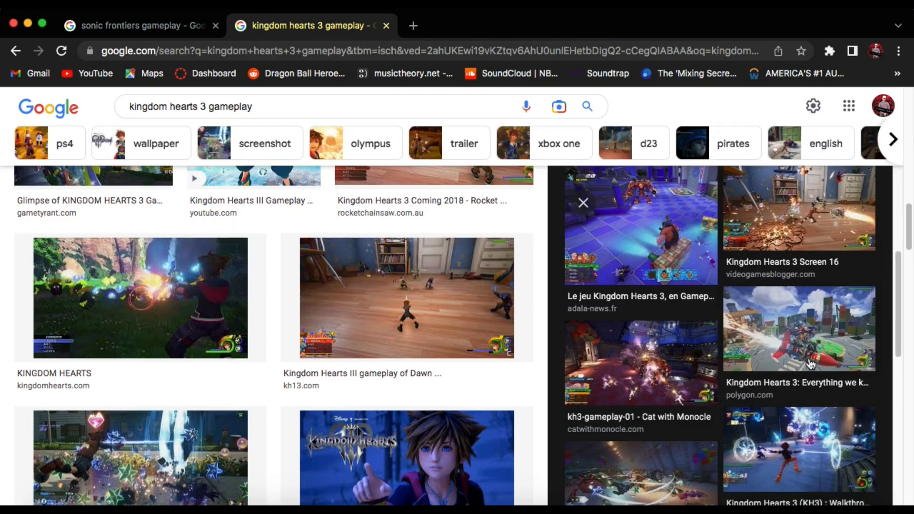
mouse_move(810, 362)
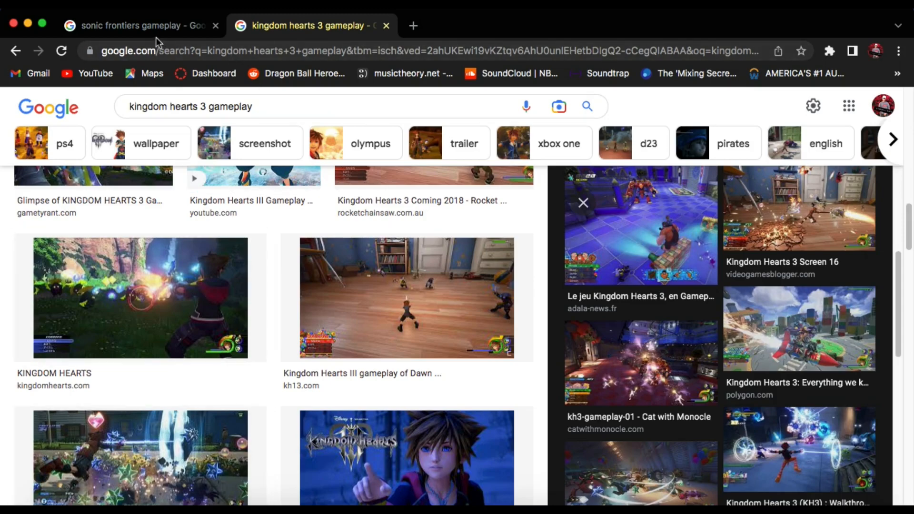
Back on the Sonic Frontiers tab, preview the GameBlast teaser, then Última Ficha's SEGA first trailer image.
click(140, 25)
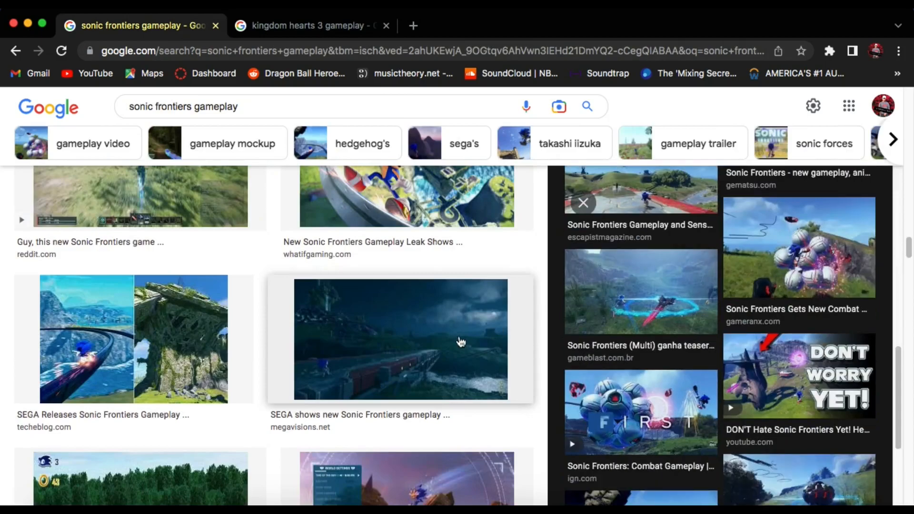
click(640, 291)
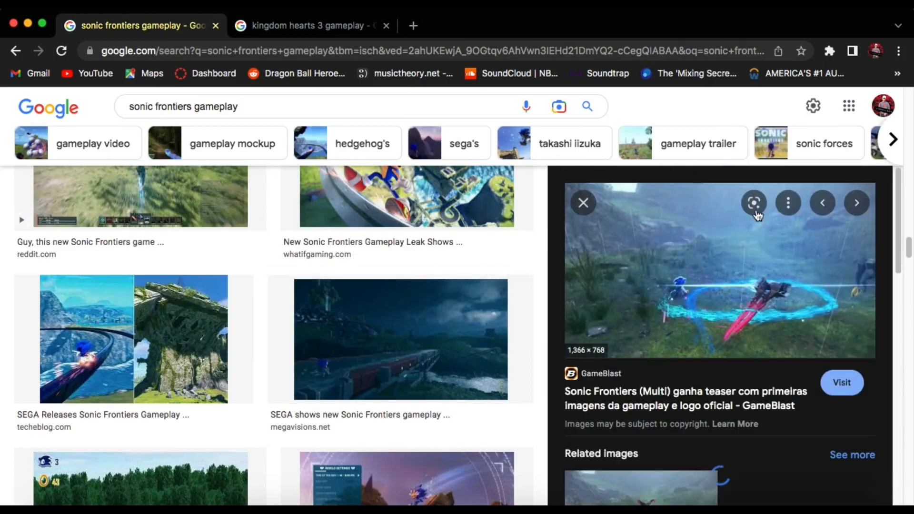
scroll(down, 3)
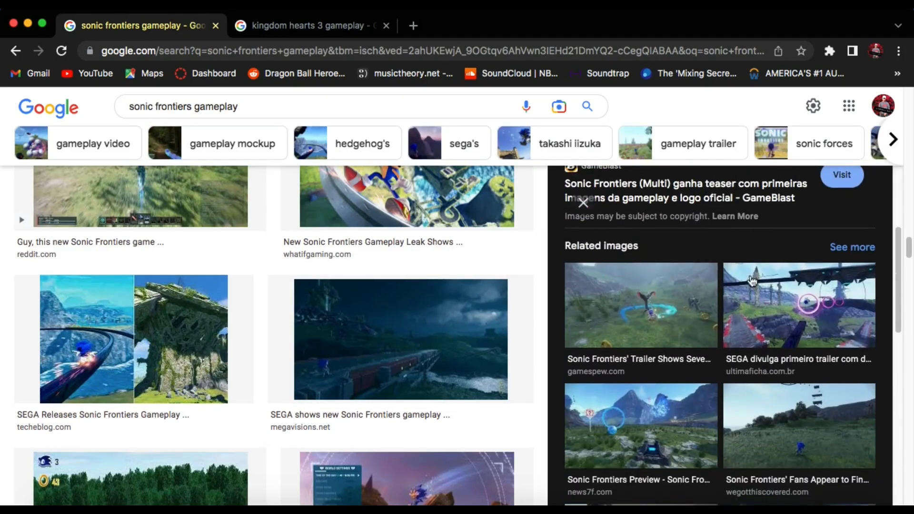
click(799, 305)
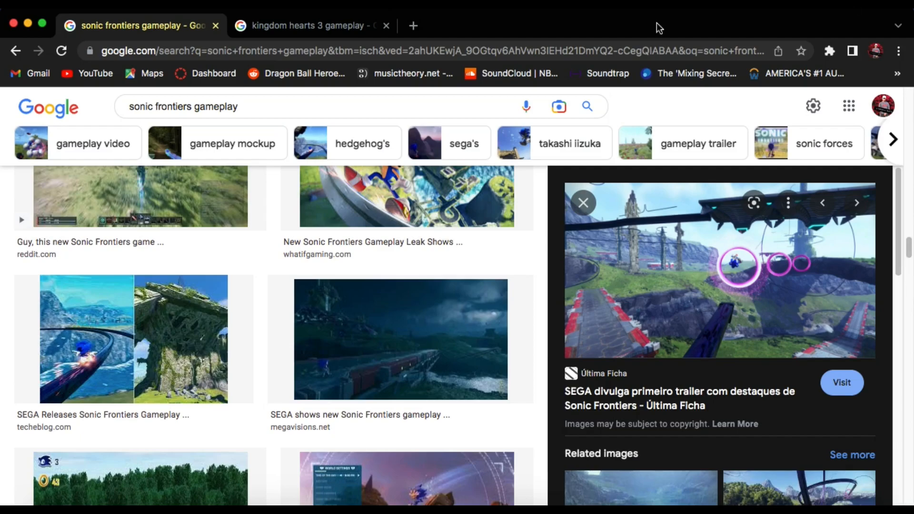
mouse_move(312, 24)
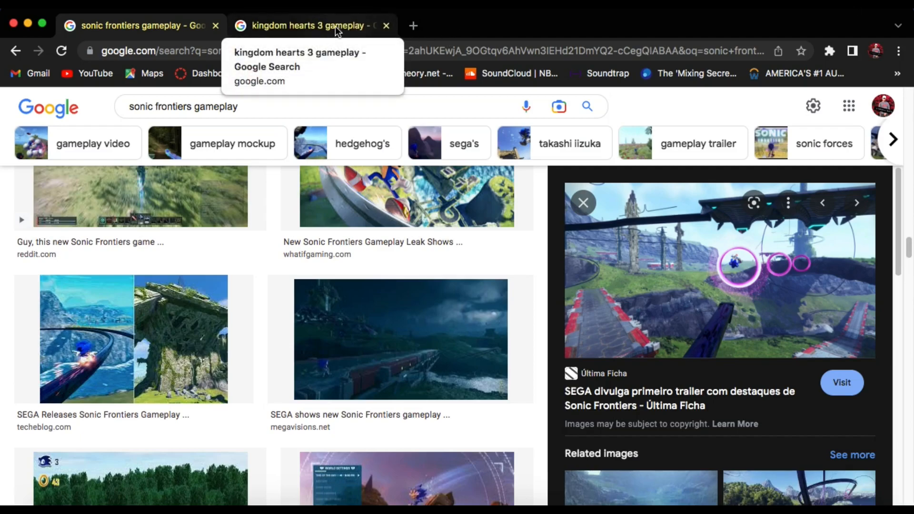